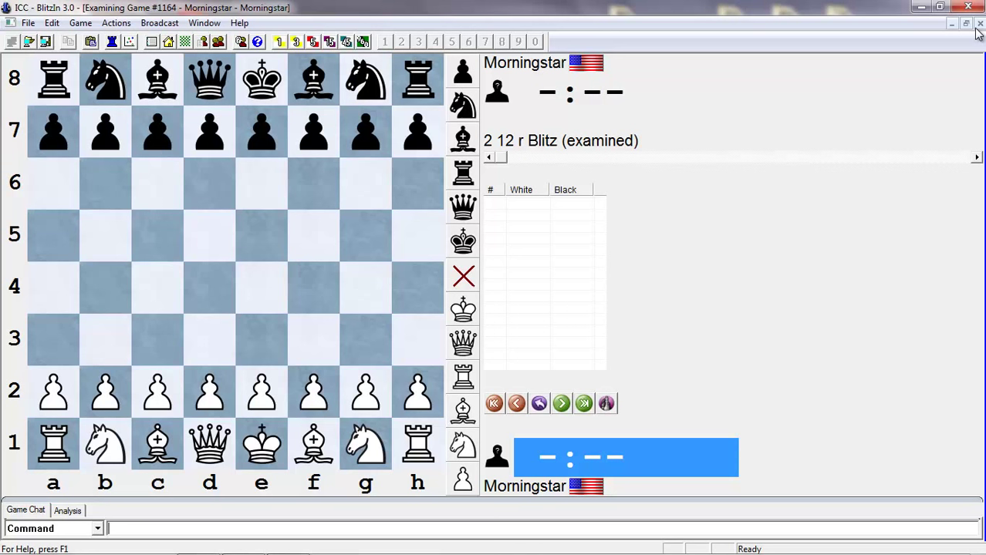
Play 1.e4 e5 2.Nf3 Nc6 3.Bb5 on the examined board
{"action": "left_click_drag", "start_coordinate": [262, 392], "coordinate": [263, 285]}
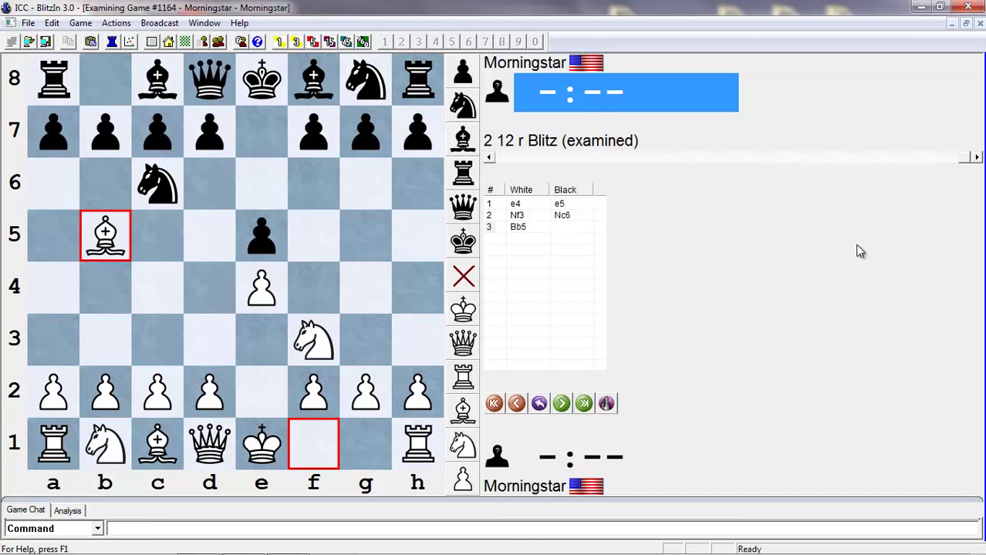
{"action": "mouse_move", "coordinate": [850, 364]}
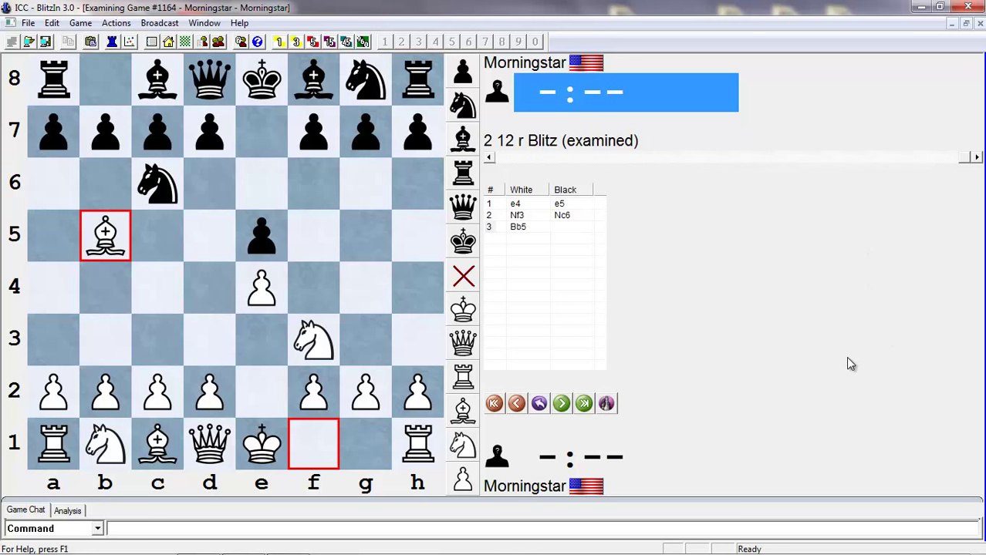
{"action": "mouse_move", "coordinate": [559, 310]}
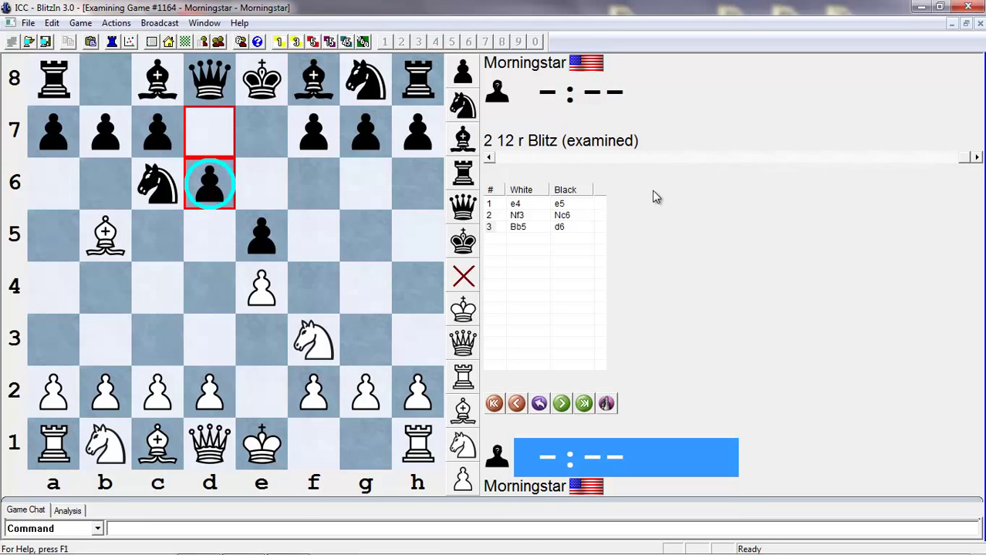
{"action": "mouse_move", "coordinate": [515, 403]}
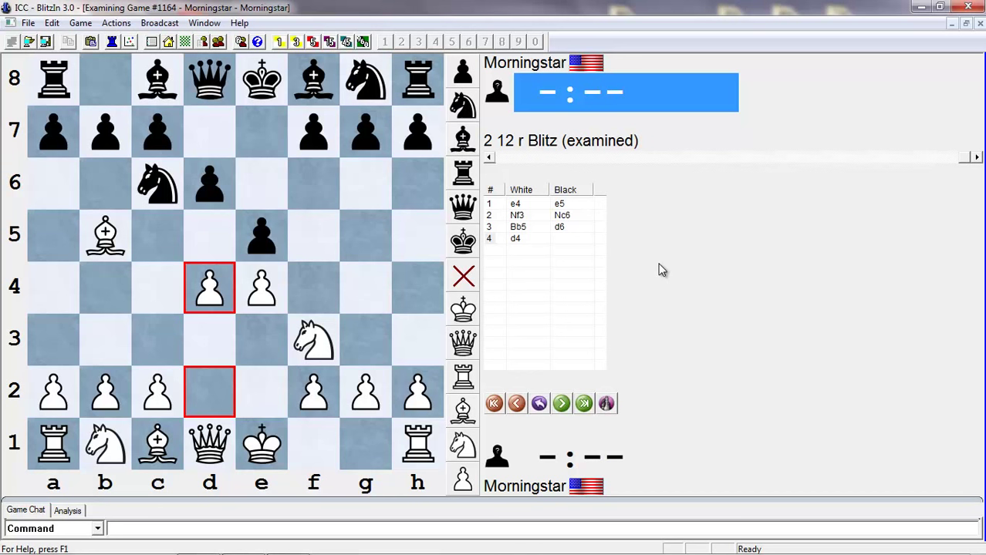
{"action": "mouse_move", "coordinate": [260, 253]}
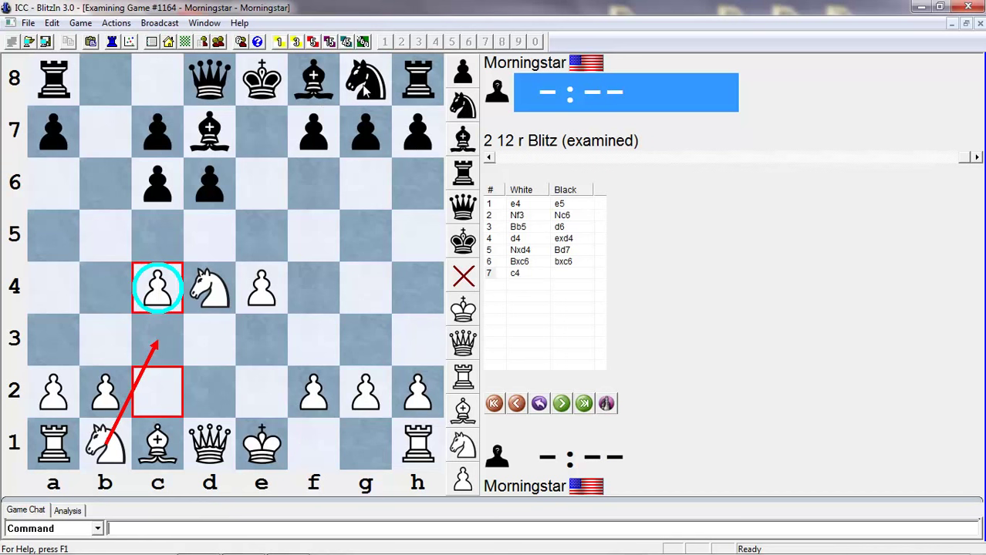
Continue 7...Nf6 8.O-O Be7 9.Nc3 O-O 10.b3 and mark planned piece routes with arrows
{"action": "left_click", "coordinate": [561, 402]}
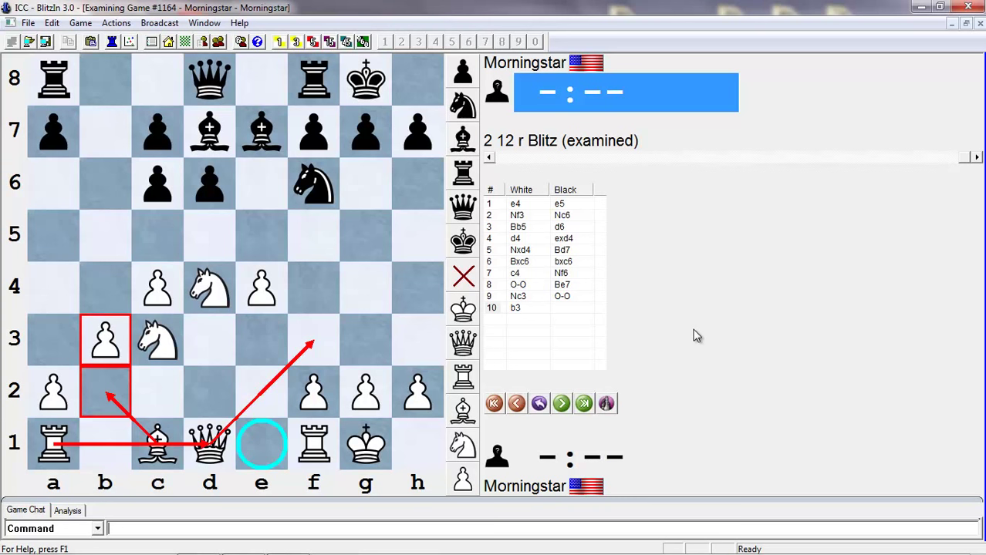
Step back to 3.Bb5 and play the alternative 3...a6 4.Bxc6 dxc6
{"action": "left_click", "coordinate": [517, 402]}
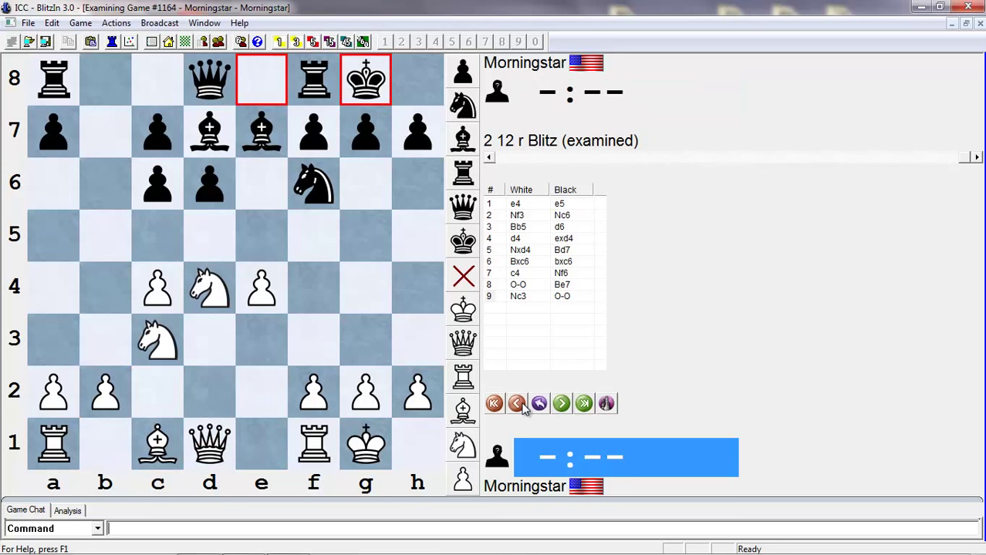
{"action": "left_click", "coordinate": [516, 404]}
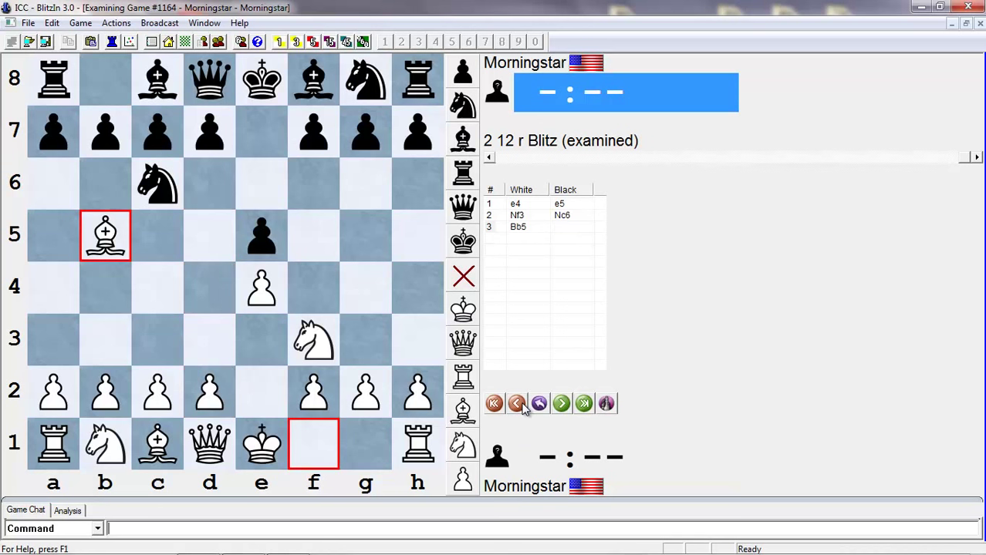
{"action": "left_click", "coordinate": [561, 402]}
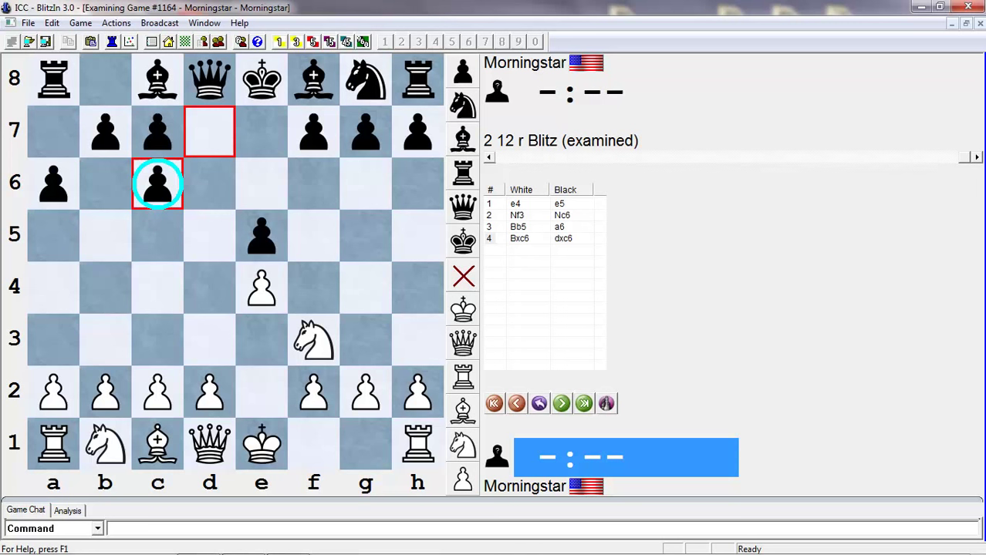
{"action": "mouse_move", "coordinate": [243, 117]}
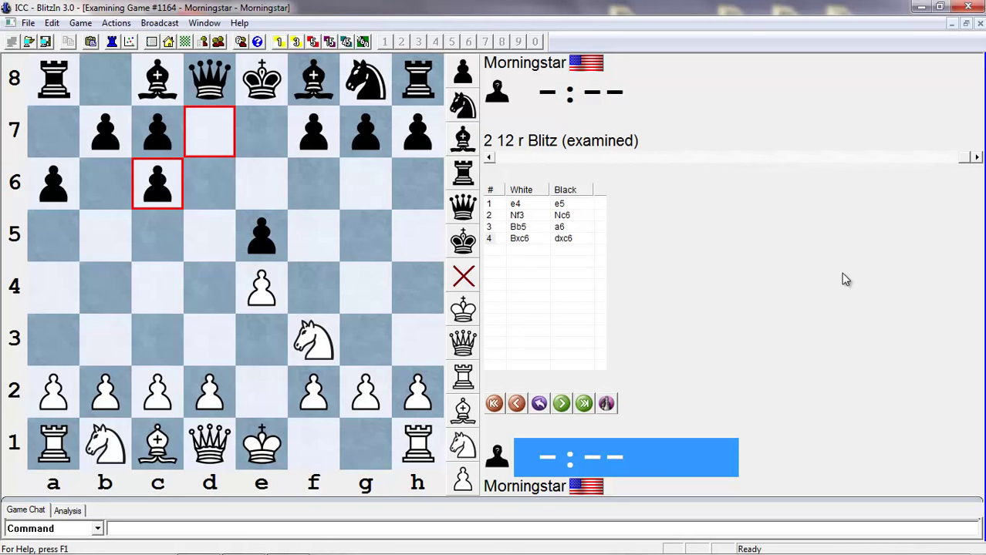
Minimize the BlitzIn window and launch a desktop shortcut
{"action": "left_click", "coordinate": [950, 8]}
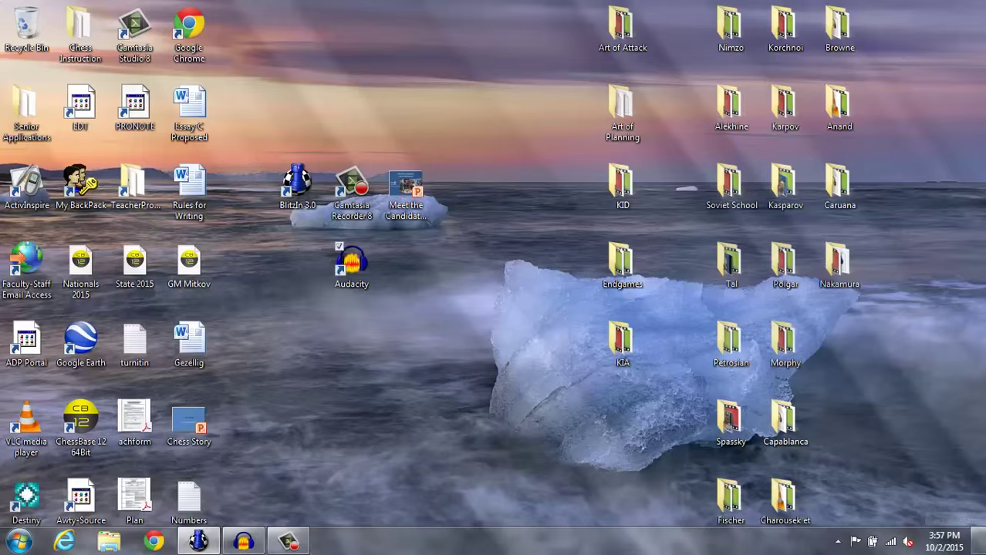
{"action": "double_click", "coordinate": [298, 182]}
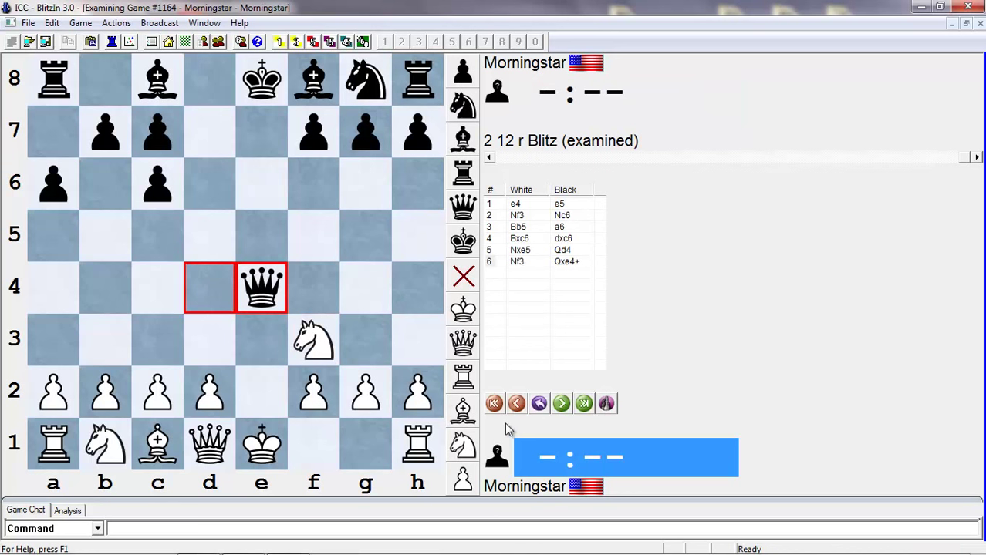
Play 5.Nxe5 Qg5 6.Nf3 Qxg2 7.Rg1 Qh3 and circle the g1 square
{"action": "left_click", "coordinate": [515, 404]}
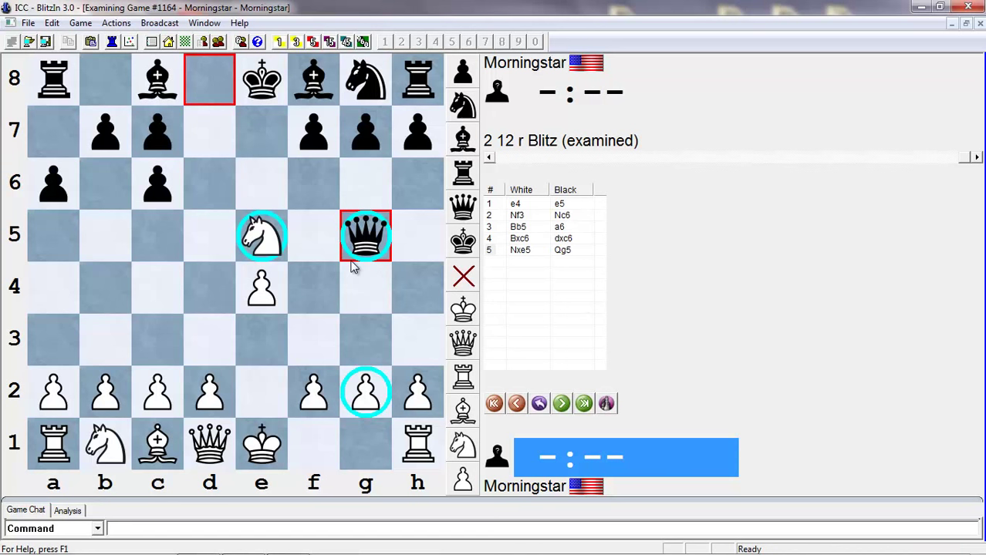
{"action": "left_click", "coordinate": [561, 404]}
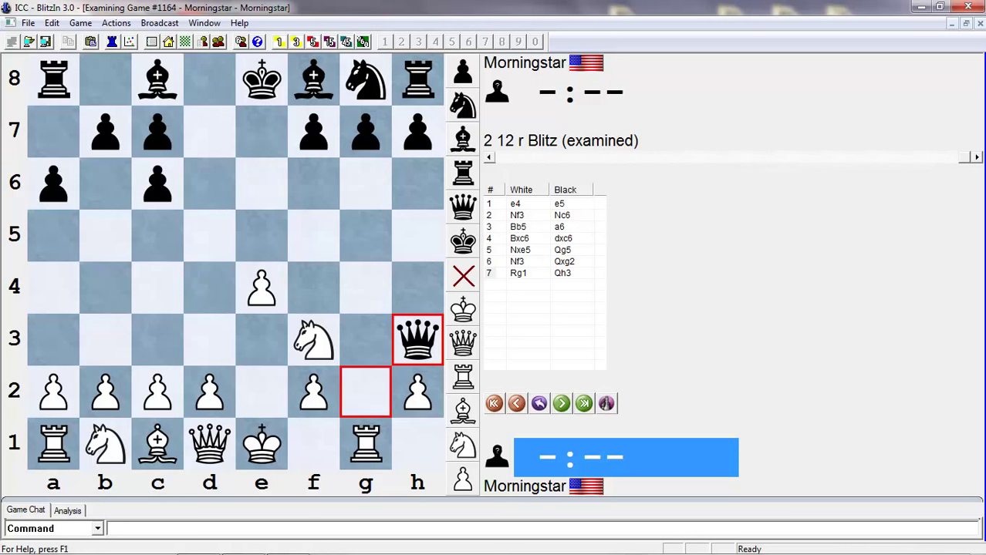
{"action": "left_click", "coordinate": [365, 445]}
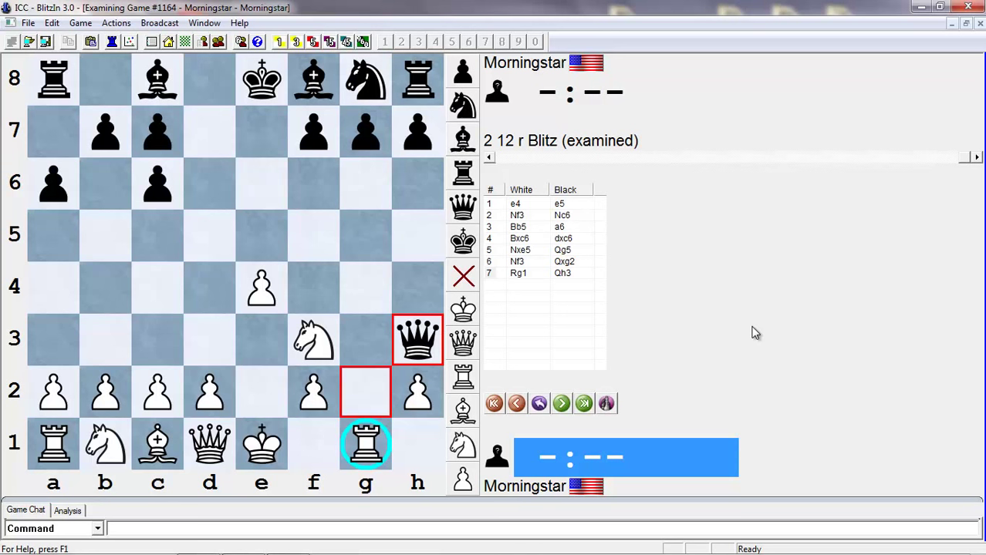
Return to 5.O-O and continue with 5...Qf6 6.d4
{"action": "left_click", "coordinate": [515, 402]}
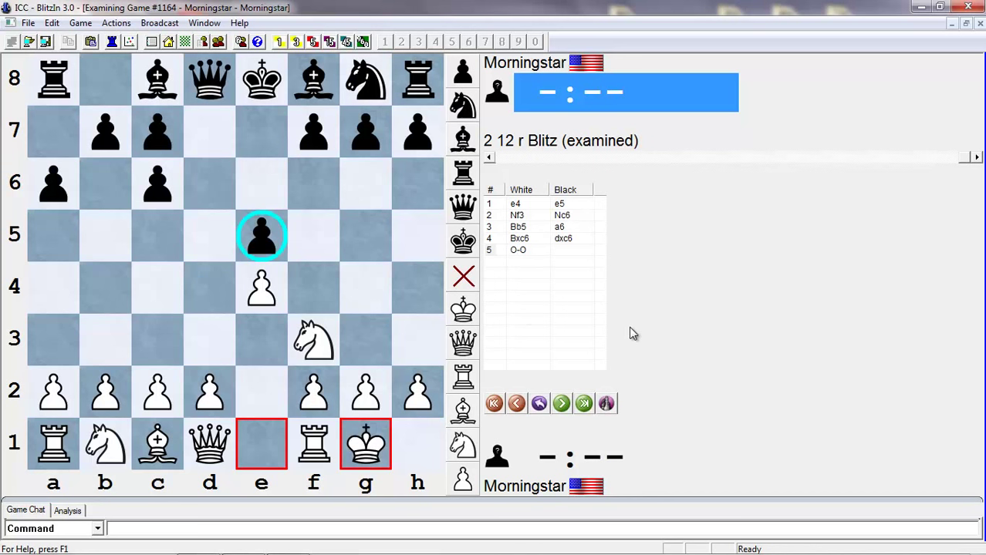
{"action": "mouse_move", "coordinate": [413, 136]}
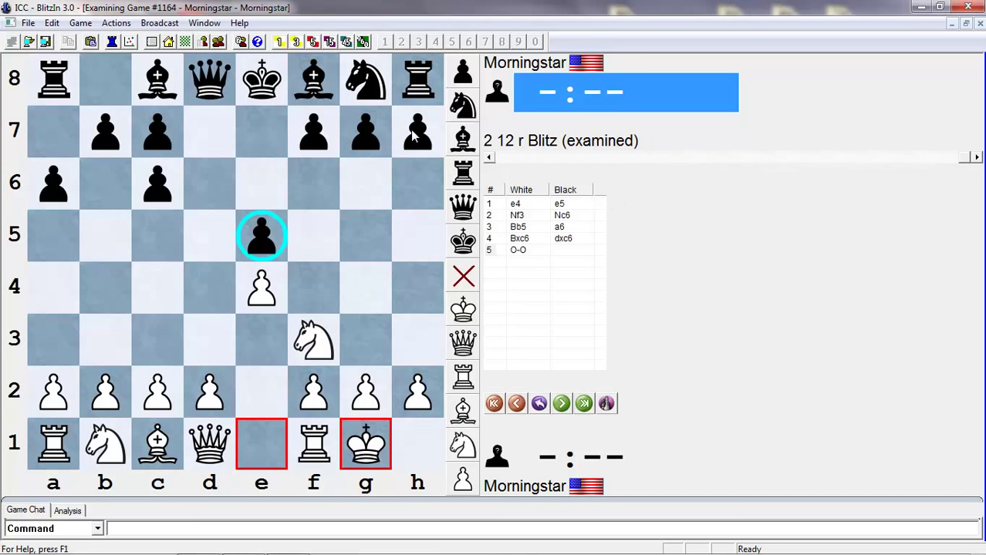
{"action": "left_click", "coordinate": [561, 403]}
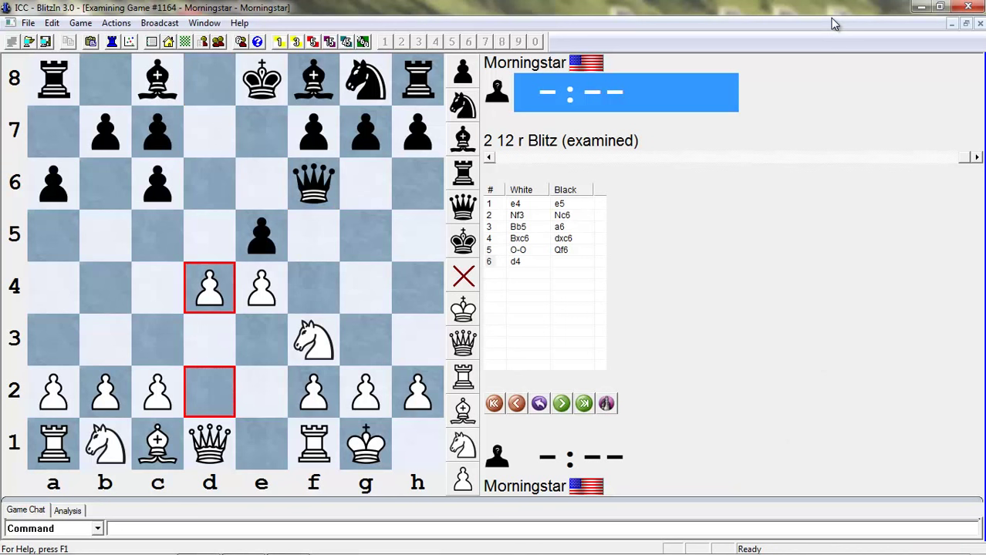
Play 6...exd4 7.Qxd4 Qxd4 8.Nxd4, exchanging the queens
{"action": "left_click", "coordinate": [583, 405]}
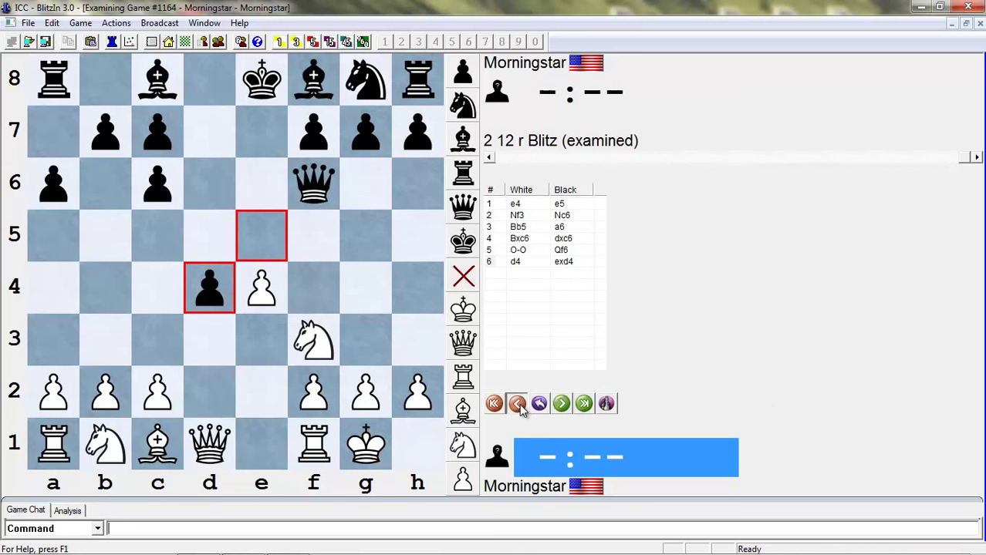
{"action": "left_click", "coordinate": [517, 404]}
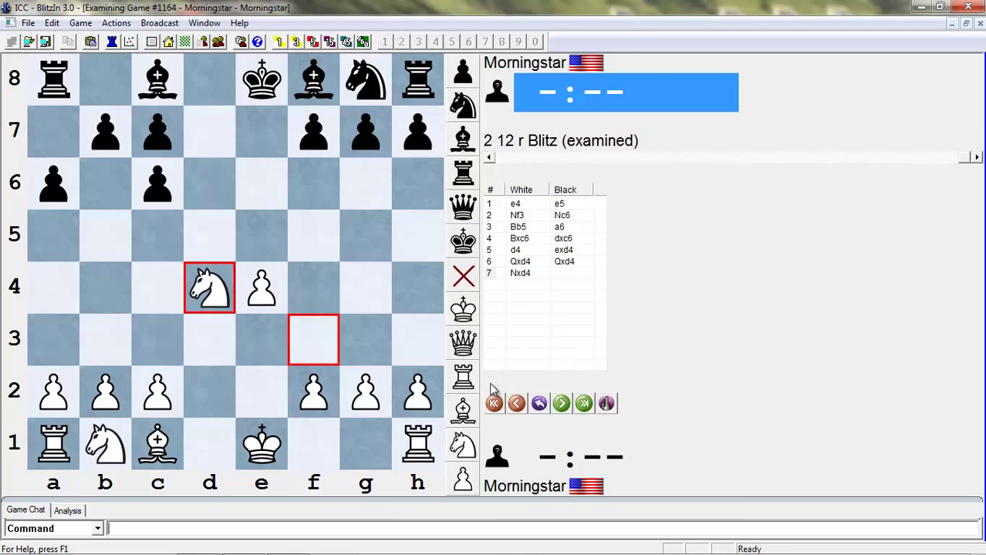
{"action": "mouse_move", "coordinate": [87, 131]}
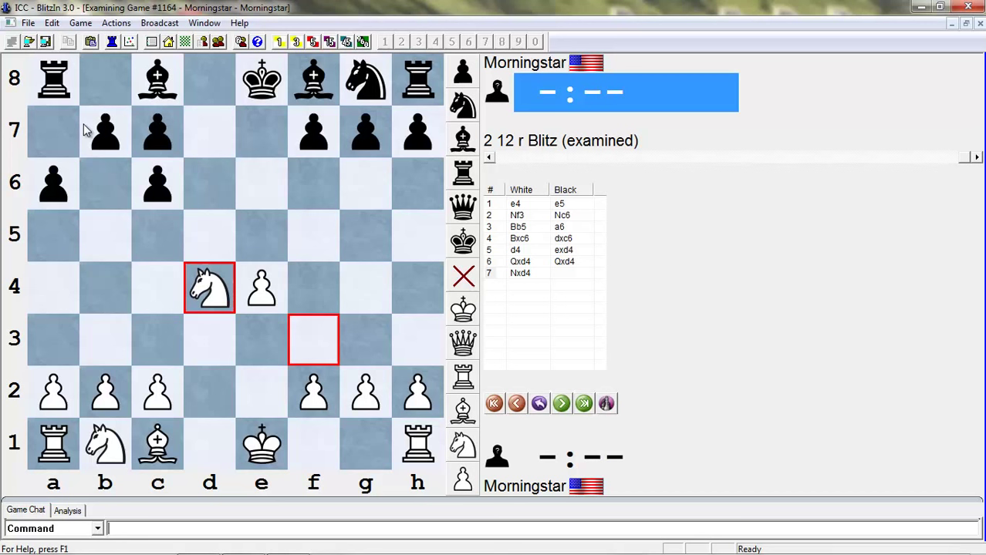
{"action": "mouse_move", "coordinate": [247, 275]}
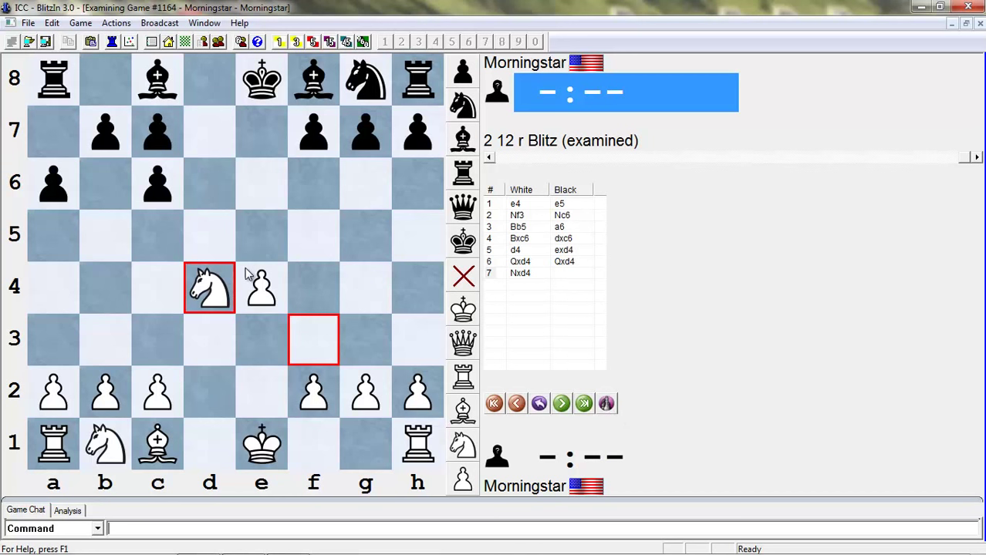
Play the alternative 6.d3 Bg4 7.Nbd2 Bd6 and mark Black's routes with arrows and circles
{"action": "left_click", "coordinate": [561, 404]}
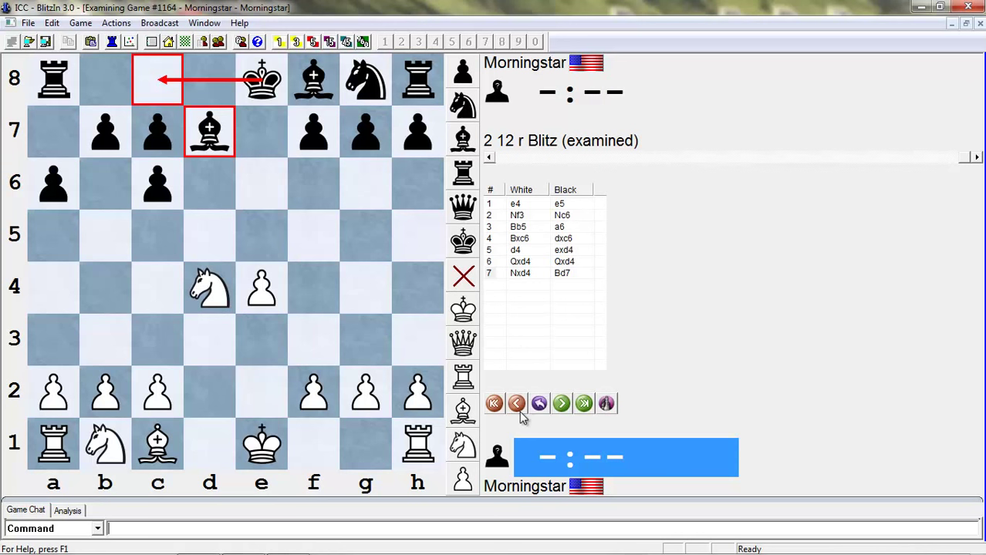
{"action": "left_click", "coordinate": [515, 402]}
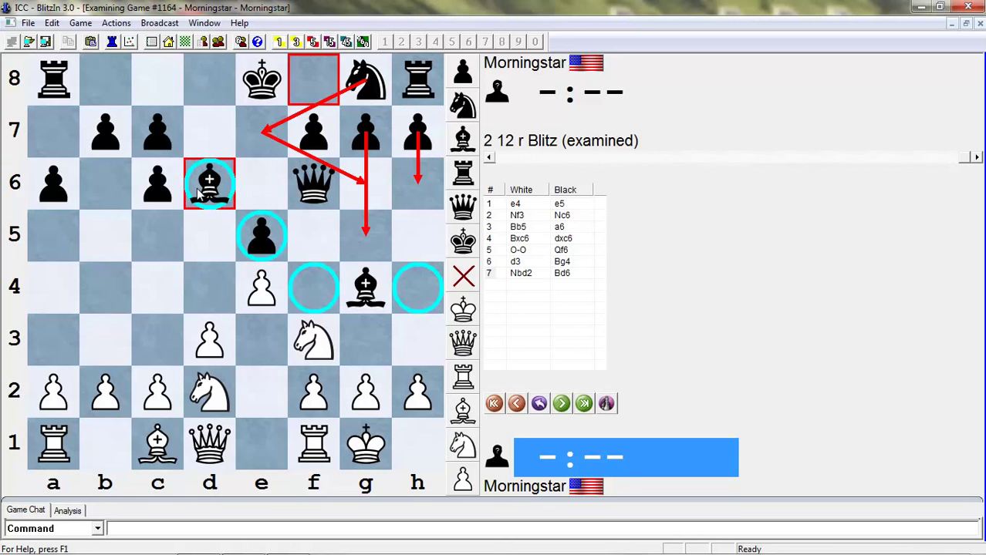
Return to 6.d4 exd4 and continue 7.Bg5 Qd6 8.Qxd4 Qxd4 9.Nxd4 f6 10.Bf4
{"action": "left_click", "coordinate": [515, 404]}
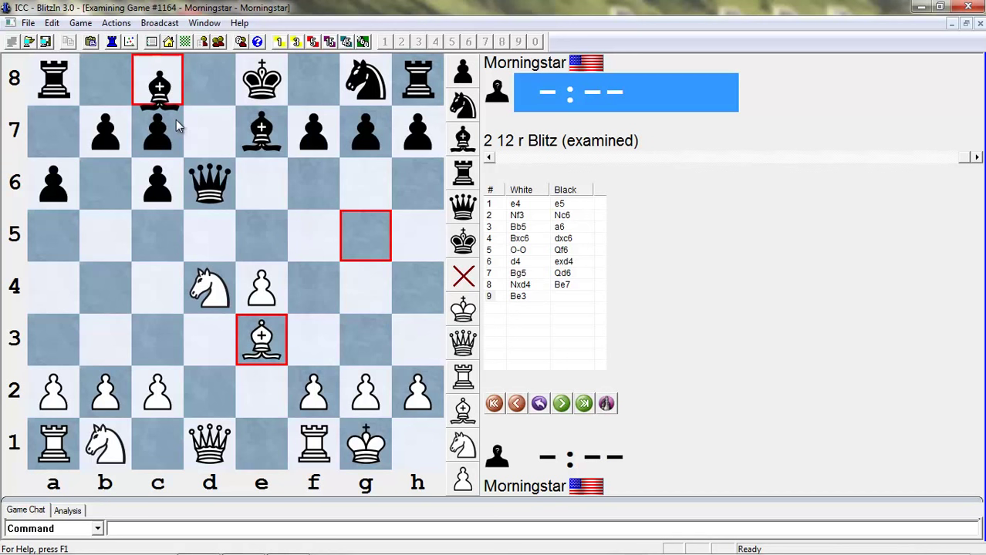
{"action": "left_click", "coordinate": [516, 403]}
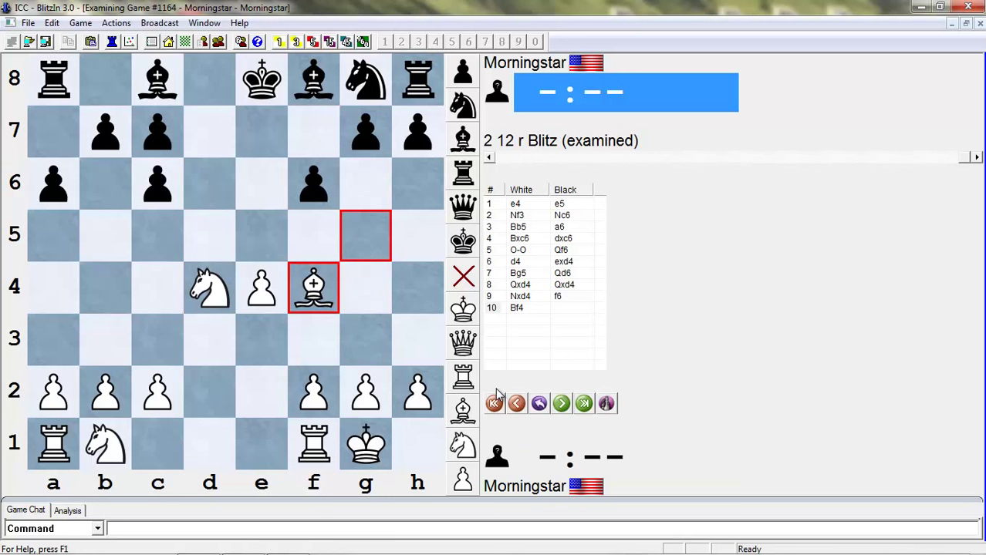
Take back 5...f6 and circle Black's pawns and bishops after 5.O-O
{"action": "left_click", "coordinate": [515, 403]}
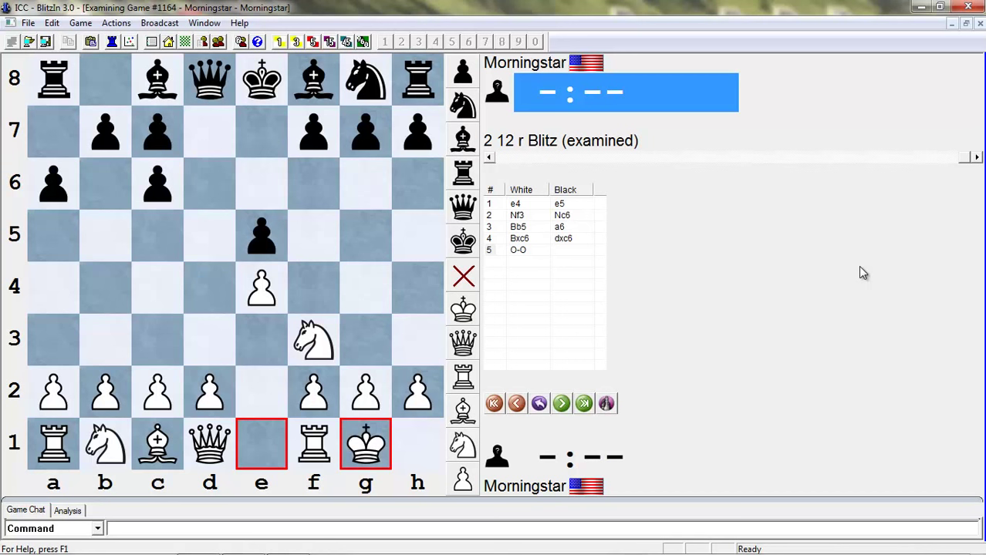
{"action": "mouse_move", "coordinate": [60, 94]}
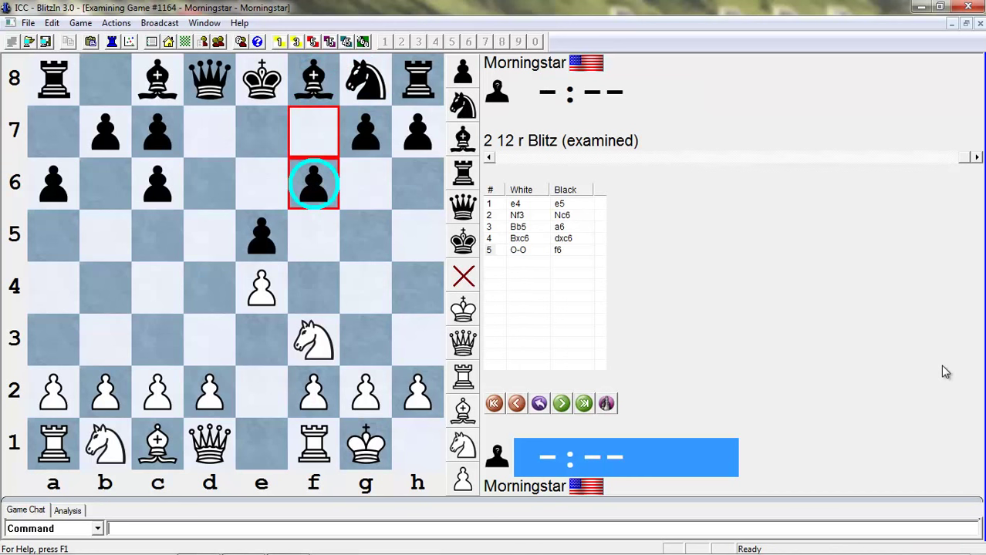
{"action": "mouse_move", "coordinate": [711, 484]}
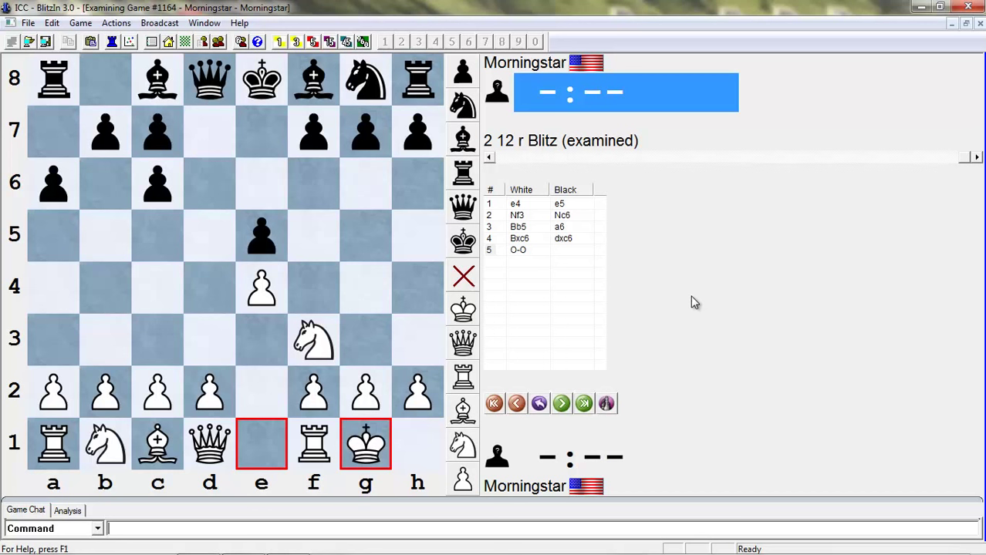
{"action": "mouse_move", "coordinate": [615, 207]}
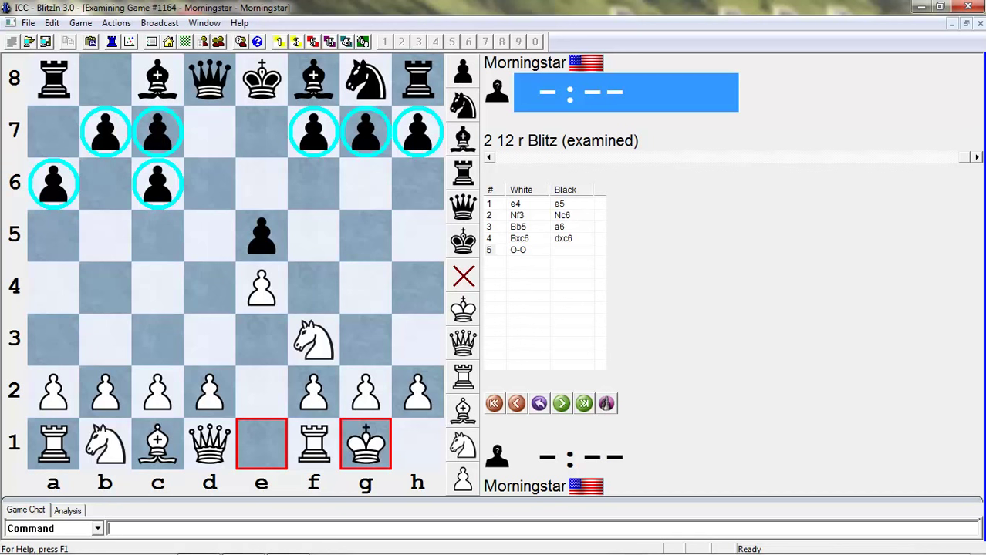
{"action": "mouse_move", "coordinate": [517, 404]}
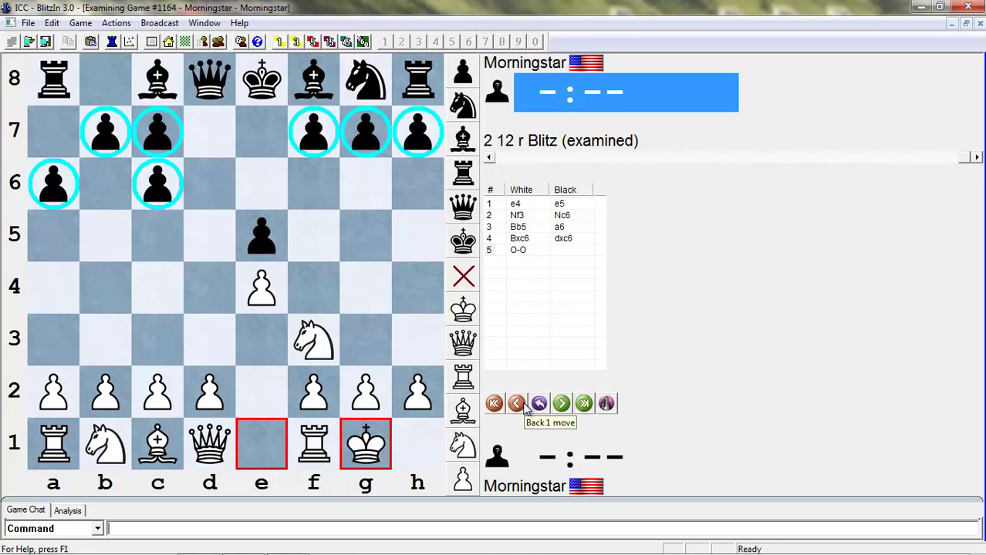
{"action": "mouse_move", "coordinate": [594, 375]}
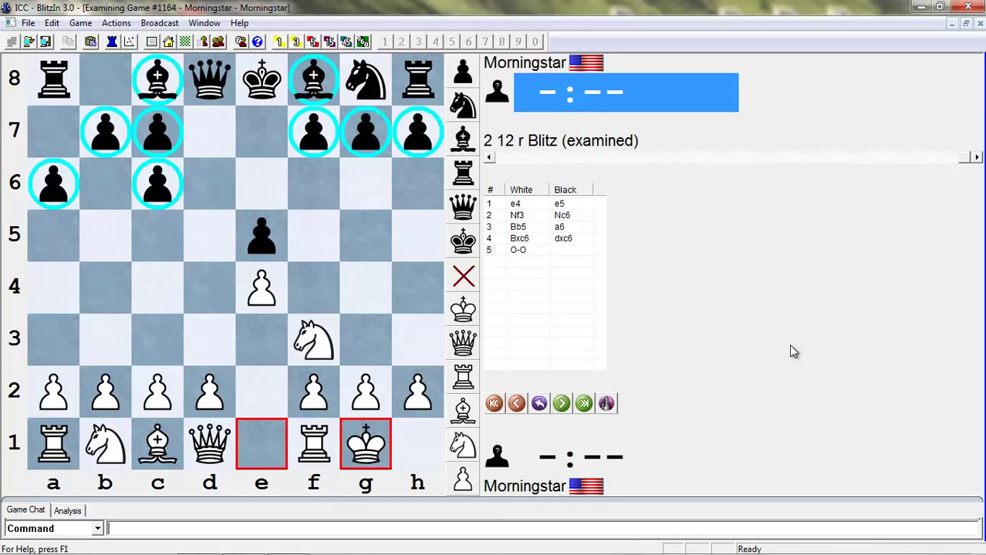
Return to 3...a6 and enter 4.Ba4 Nf6 5.O-O Nxe4 6.Re1 Nc5 7.Nxe5 Be7
{"action": "left_click", "coordinate": [517, 404]}
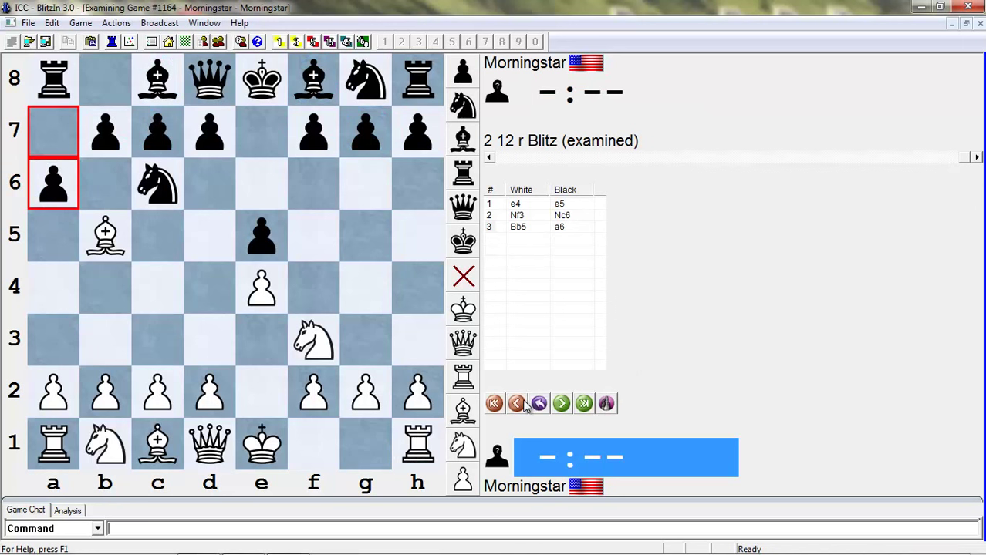
{"action": "left_click", "coordinate": [562, 404]}
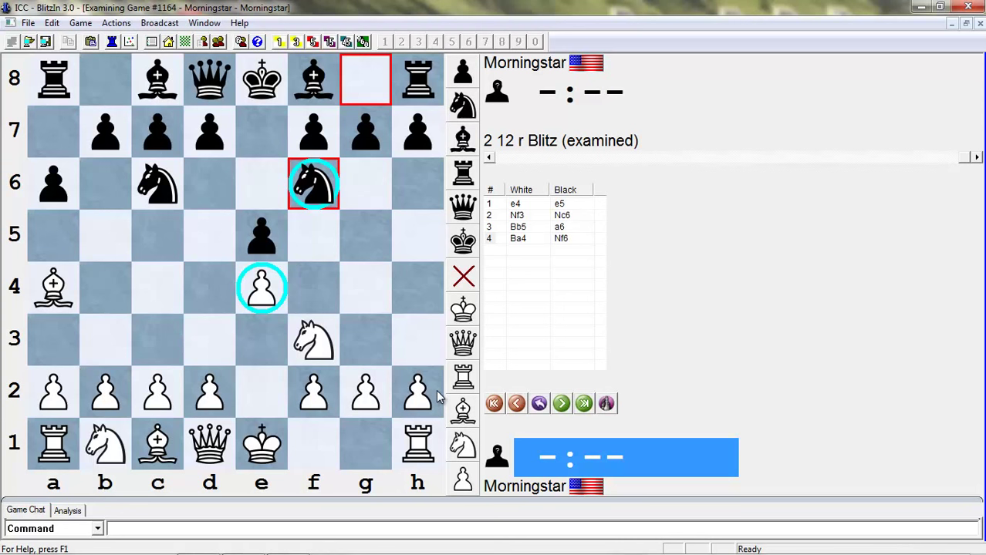
{"action": "left_click", "coordinate": [561, 404]}
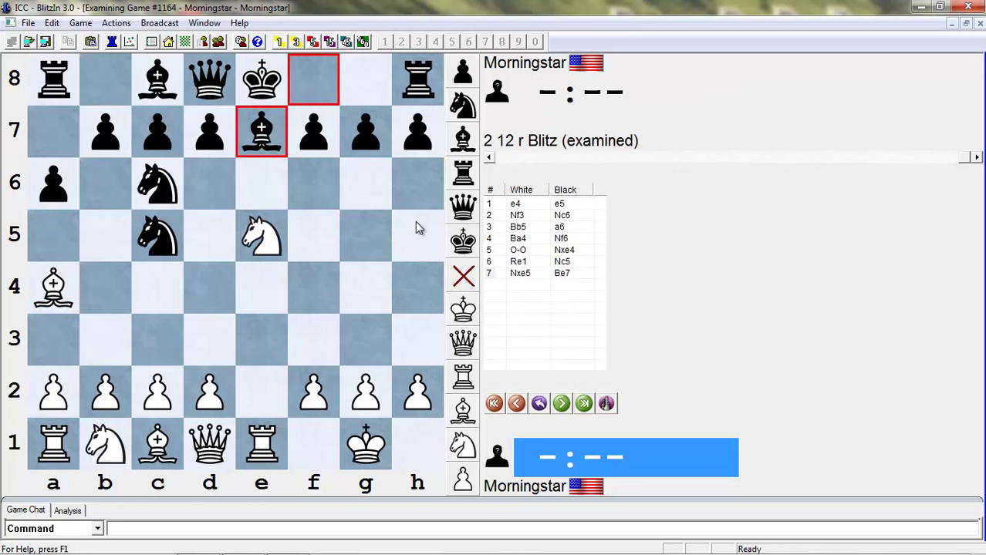
{"action": "mouse_move", "coordinate": [707, 343]}
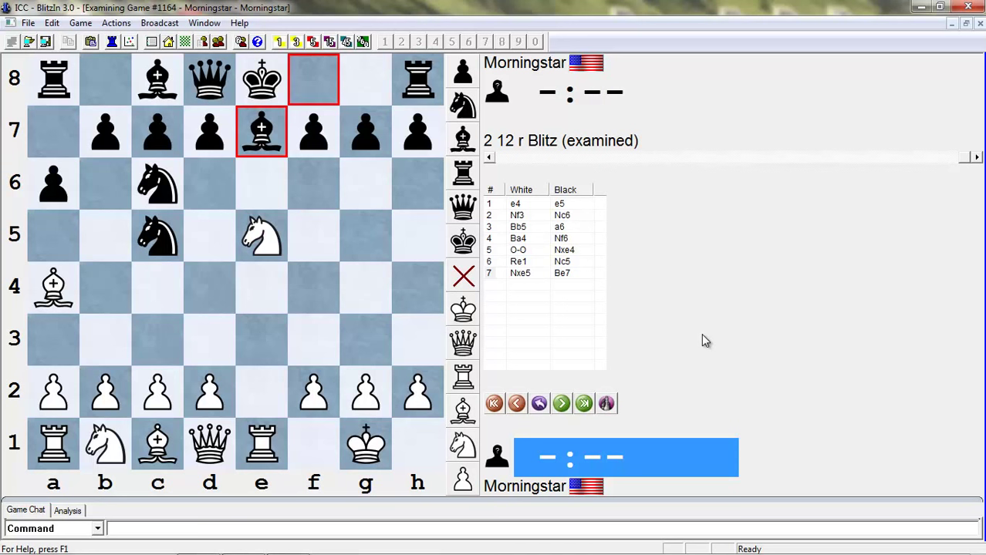
Replace 6.Re1 with 6.d4, try 6...exd4, then settle on 6...b5 7.Bb3 d5 8.dxe5 Be6
{"action": "left_click", "coordinate": [515, 404]}
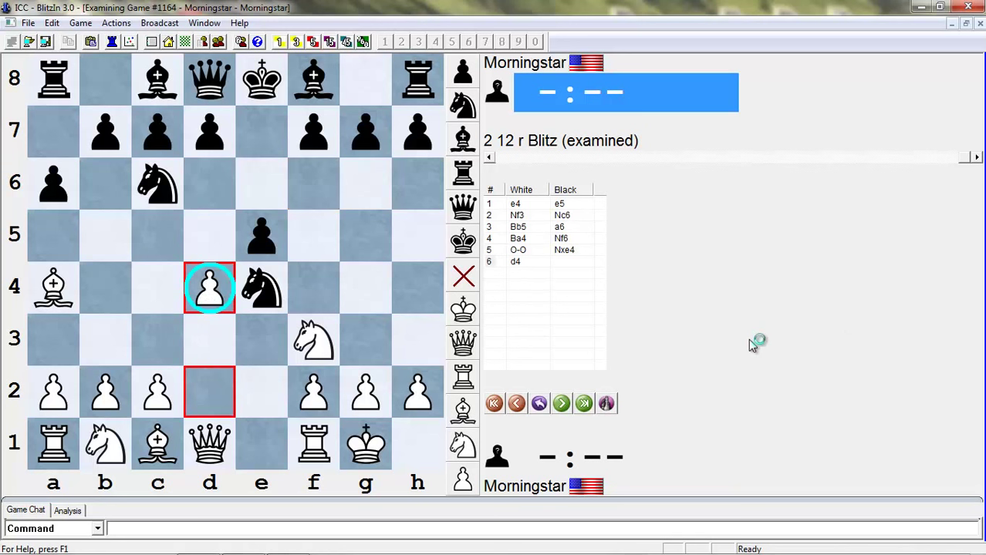
{"action": "left_click", "coordinate": [262, 235]}
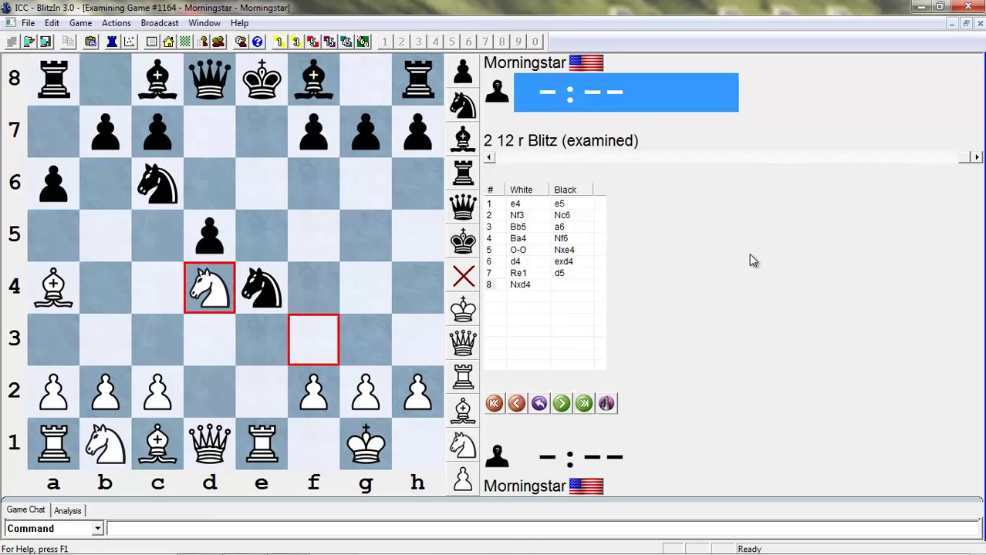
{"action": "left_click", "coordinate": [515, 404]}
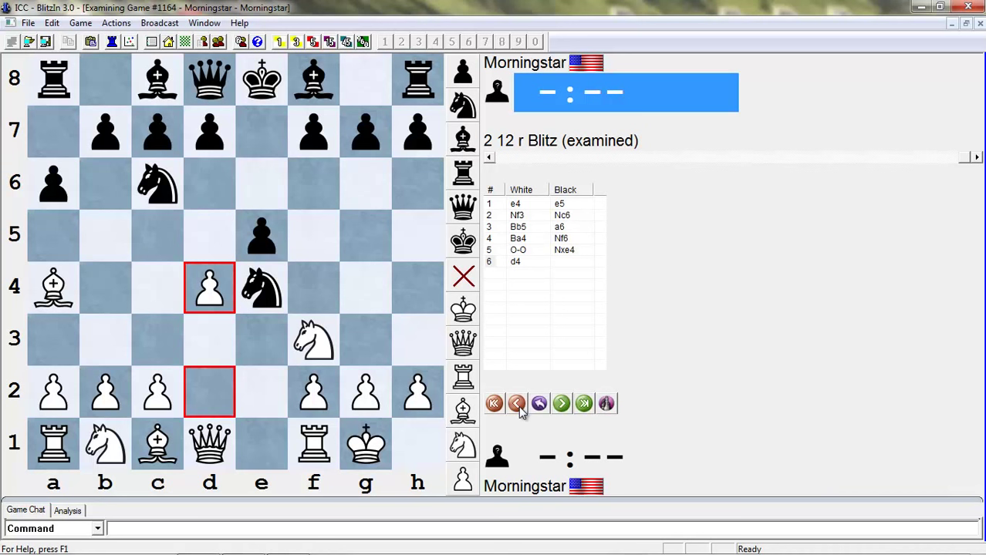
{"action": "left_click", "coordinate": [561, 404]}
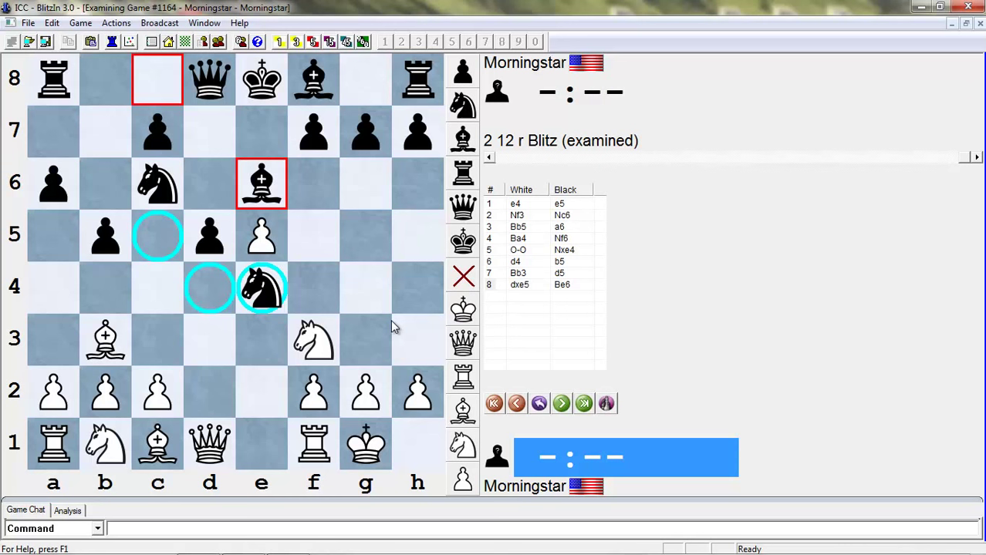
Switch to the 5...Be7 6.Re1 b5 7.Bb3 line with Black castling and 8.c3
{"action": "left_click", "coordinate": [515, 403]}
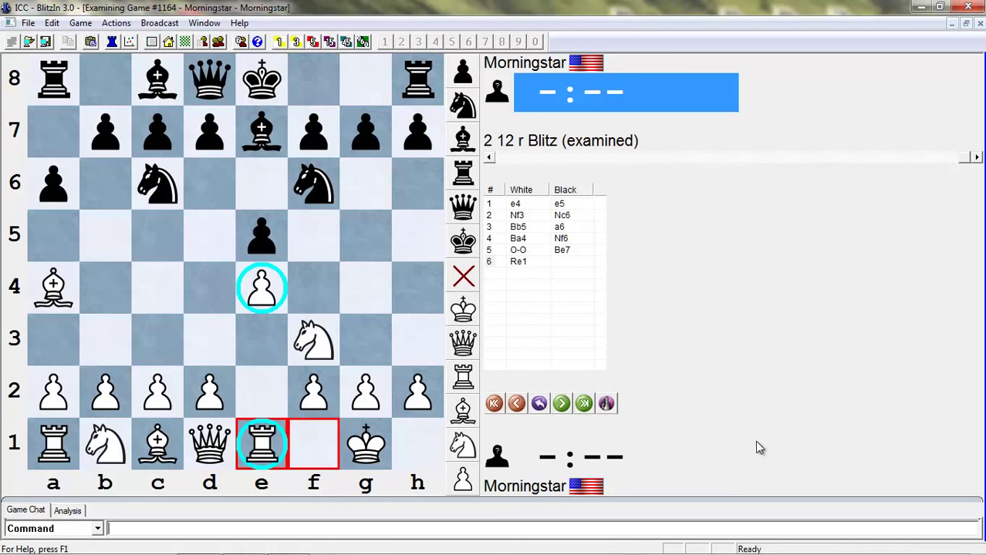
{"action": "mouse_move", "coordinate": [941, 419]}
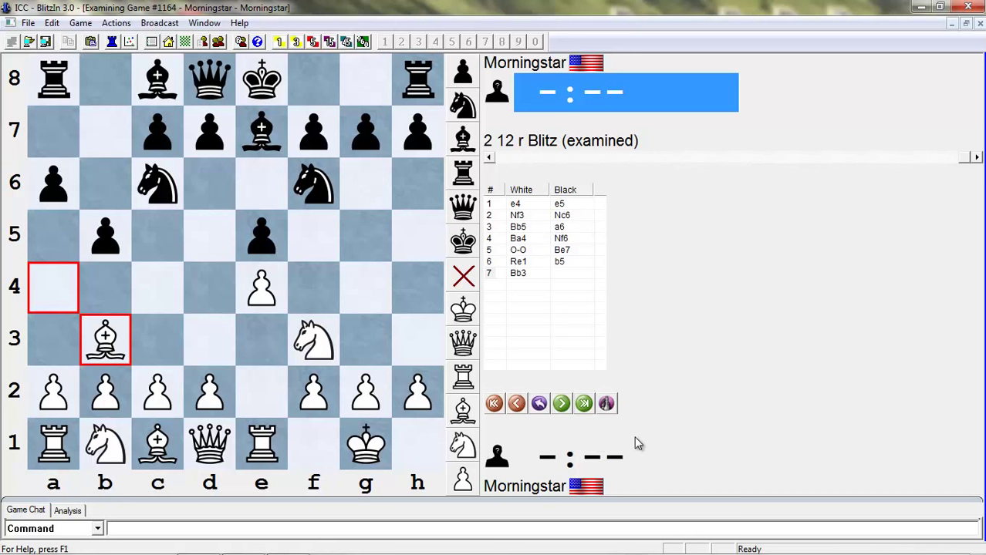
{"action": "left_click", "coordinate": [562, 403]}
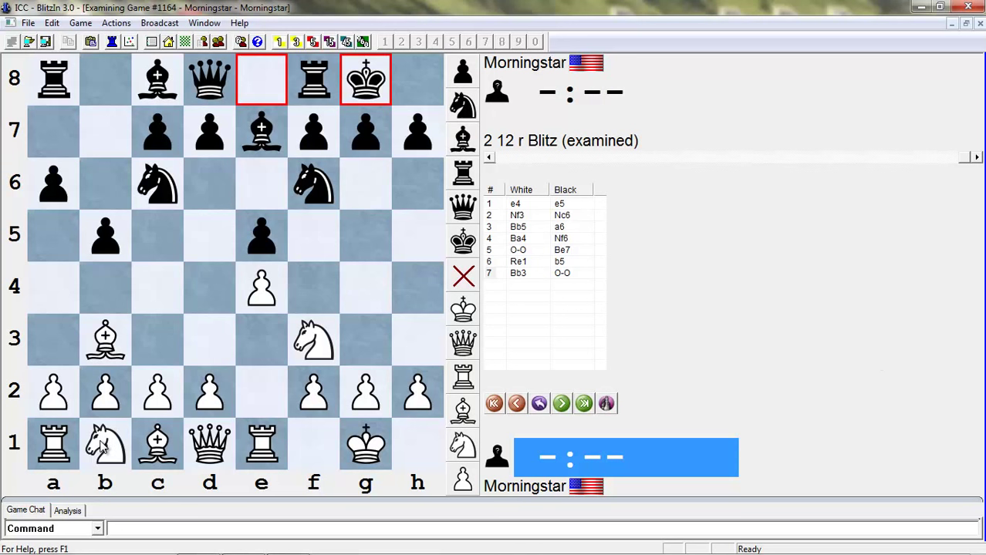
{"action": "mouse_move", "coordinate": [155, 385]}
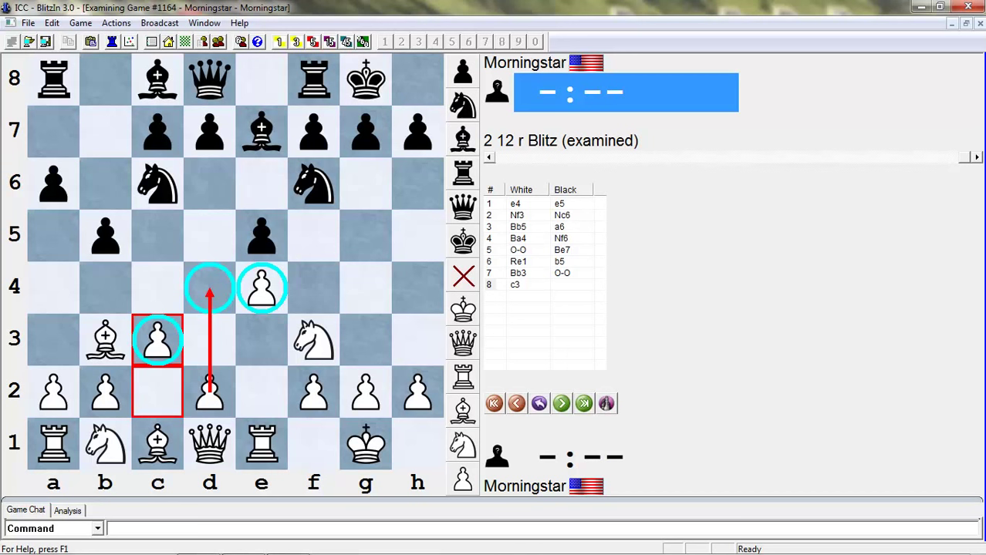
{"action": "mouse_move", "coordinate": [363, 154]}
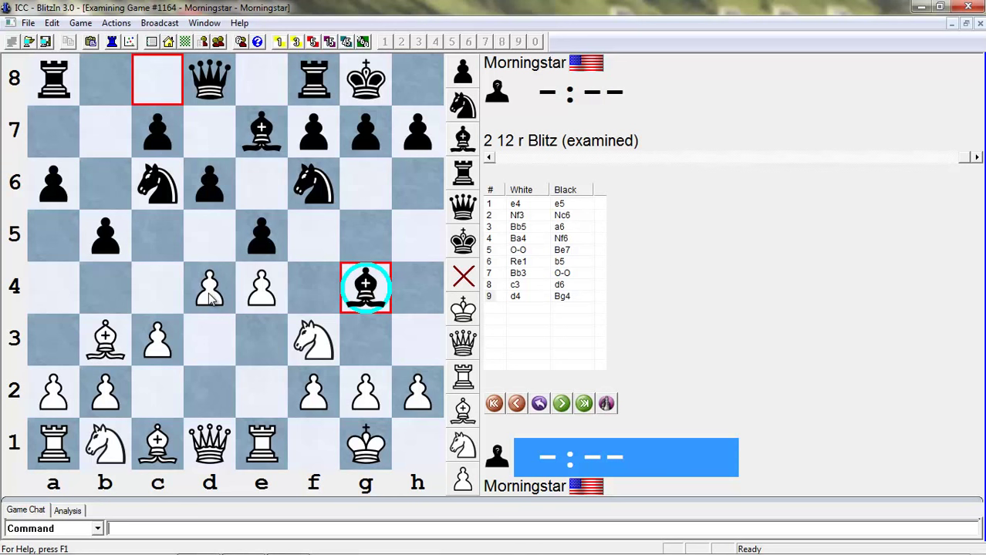
Extend the line with 8...d6, White's d2-d4 pawn idea and Bg4
{"action": "left_click_drag", "start_coordinate": [210, 287], "coordinate": [209, 234]}
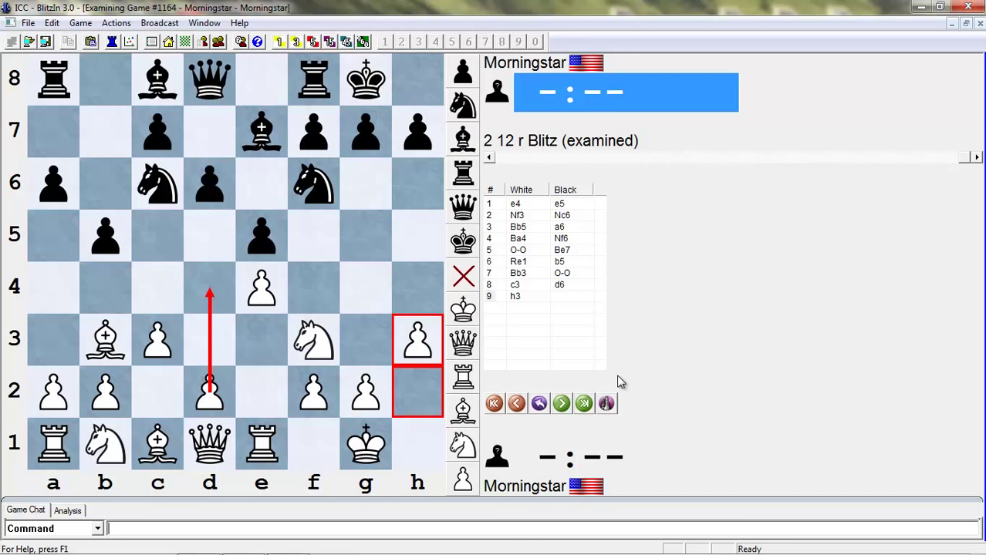
{"action": "mouse_move", "coordinate": [184, 194]}
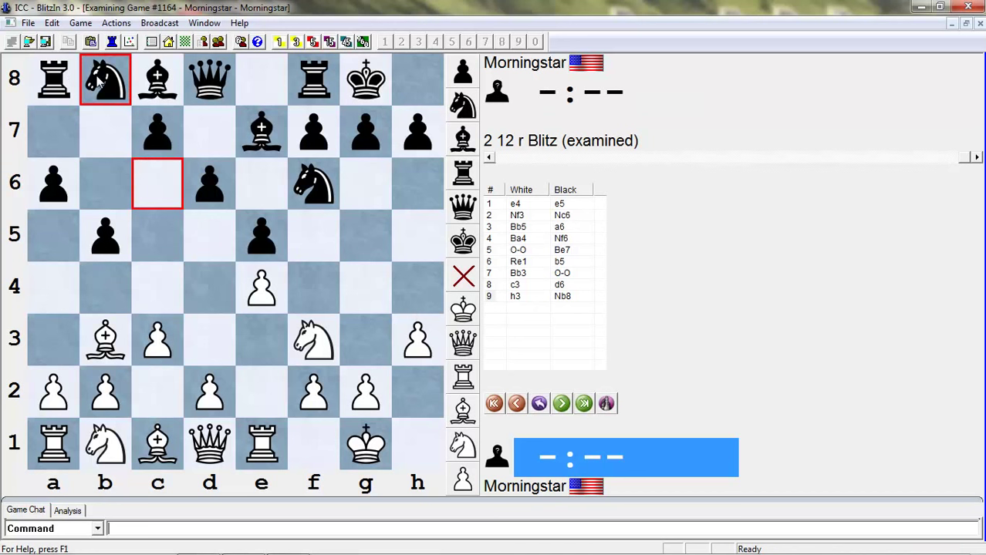
Play the knight reroute 9...Nb8 10.d4 Nbd7 and mark the knight on b8
{"action": "left_click", "coordinate": [105, 80]}
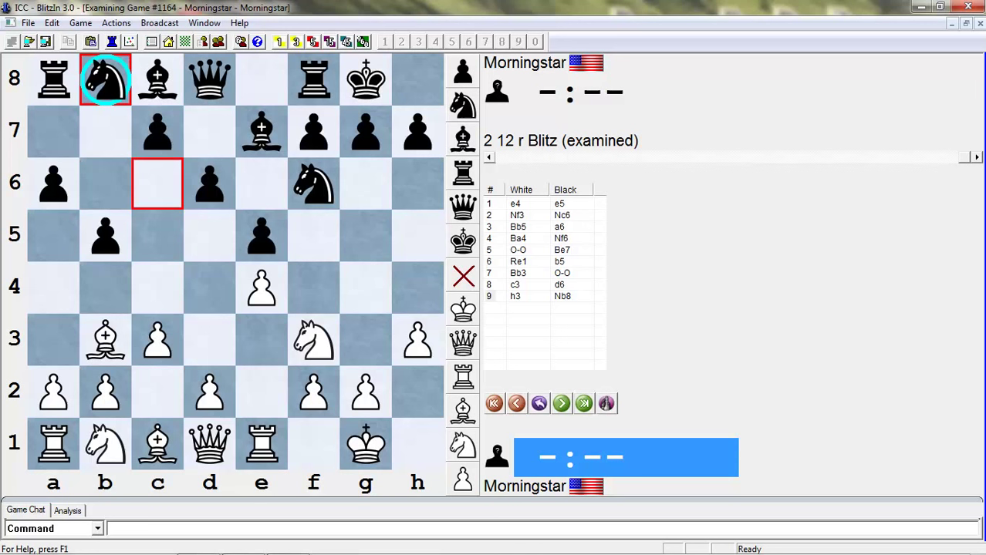
{"action": "mouse_move", "coordinate": [531, 354]}
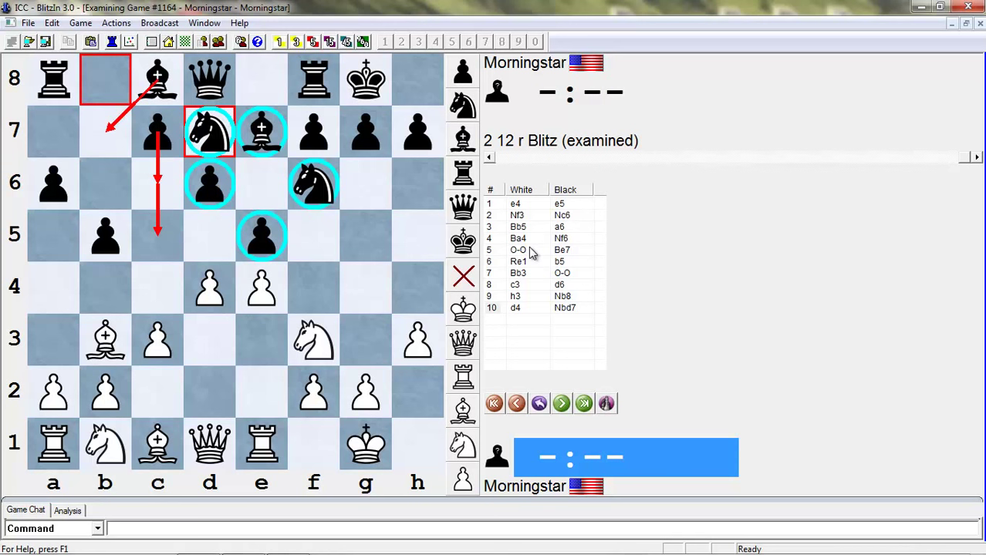
{"action": "mouse_move", "coordinate": [548, 192]}
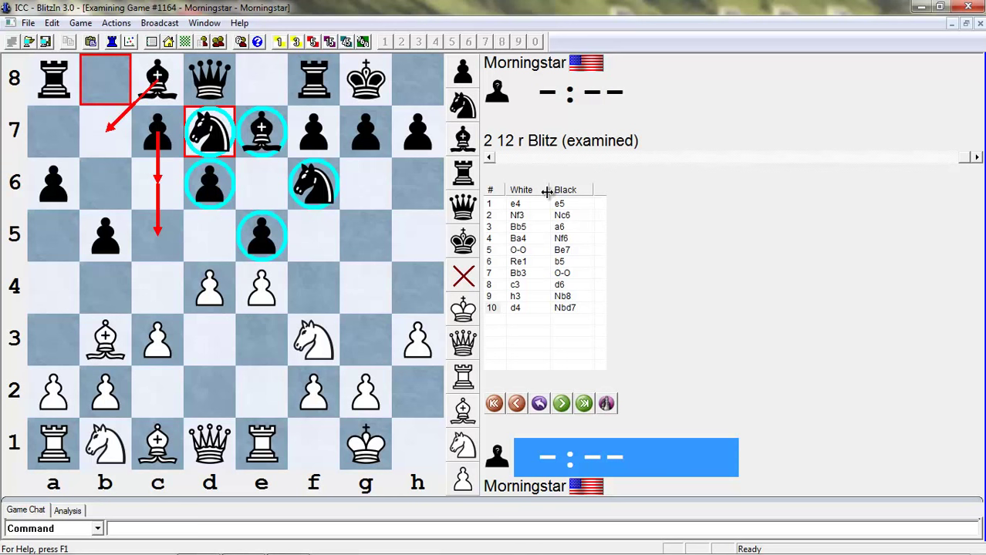
Examine the Marshall gambit 8.c3 d5 9.exd5 Nxd5 through 14.g3 Qh3 with attack arrows
{"action": "left_click", "coordinate": [517, 404]}
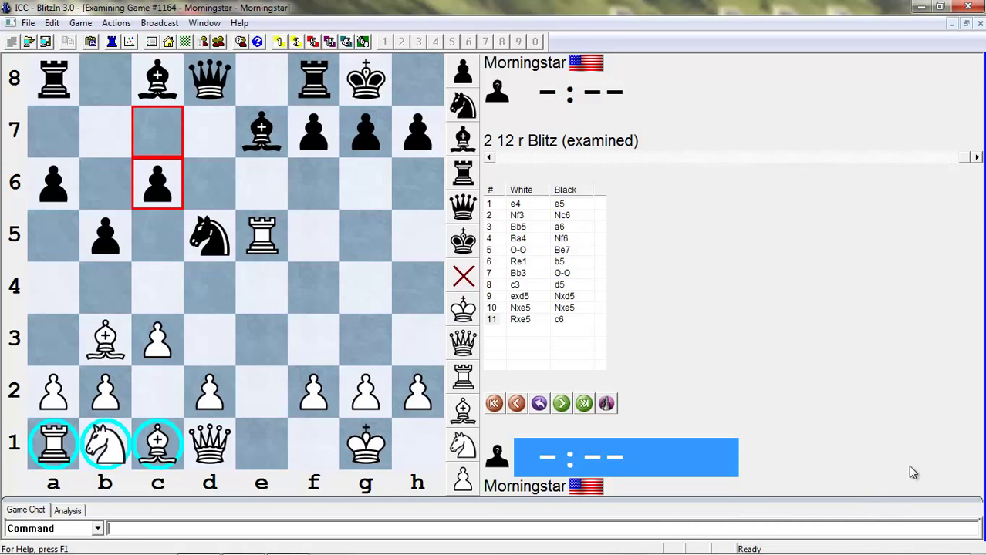
{"action": "mouse_move", "coordinate": [904, 461]}
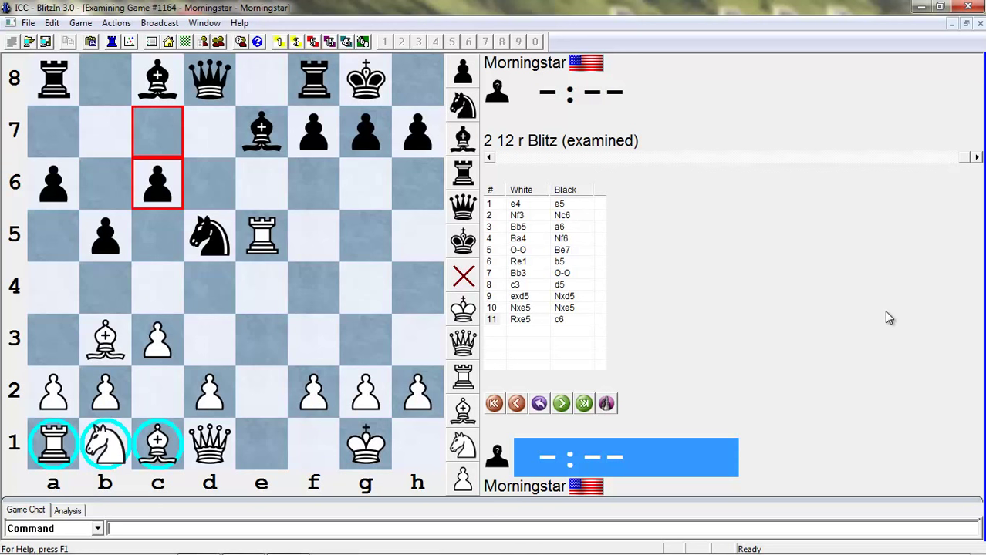
{"action": "left_click", "coordinate": [606, 404]}
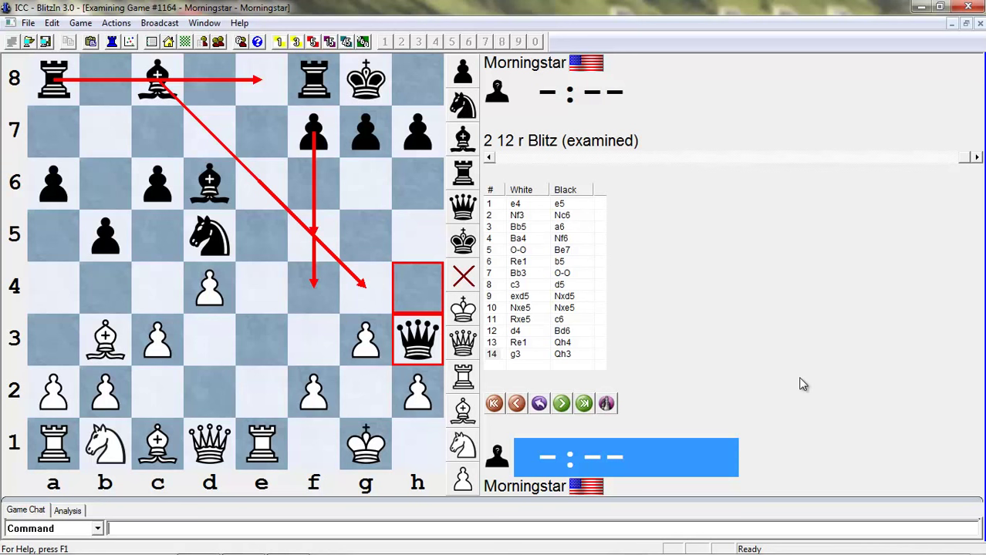
Go back to 7...O-O and play 8.d3 instead
{"action": "left_click", "coordinate": [517, 404]}
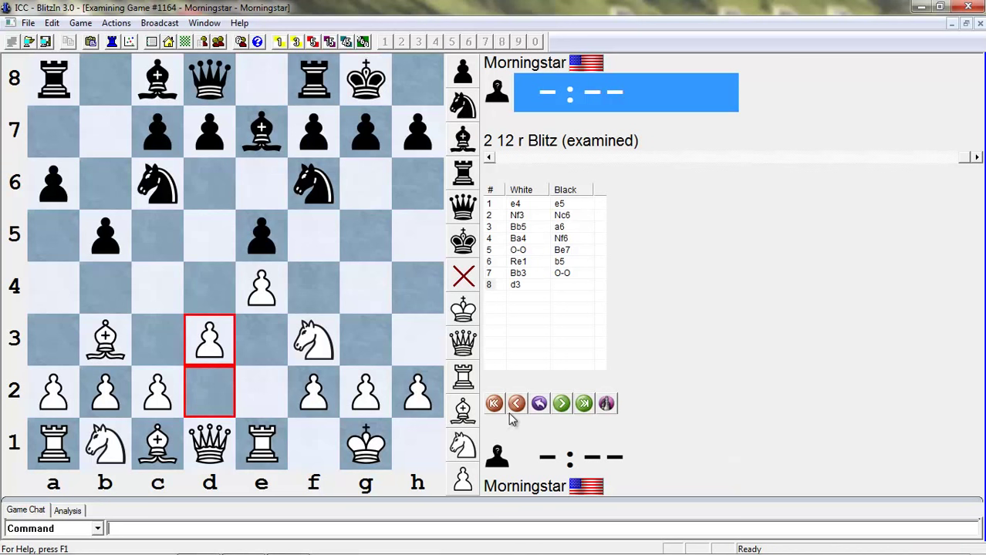
Take back 7.Bb3 O-O to return to the position after 6.Re1 b5
{"action": "left_click", "coordinate": [493, 404]}
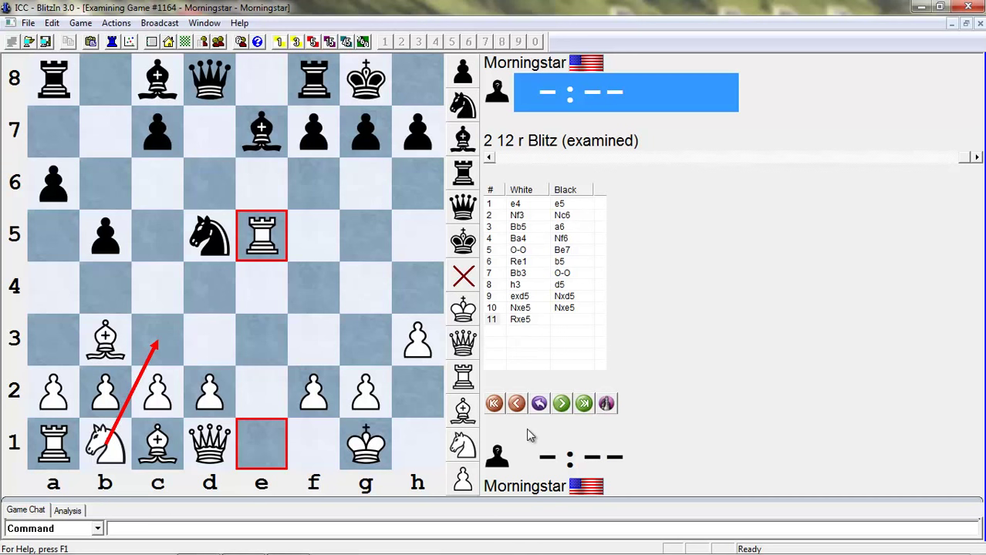
{"action": "left_click", "coordinate": [515, 405]}
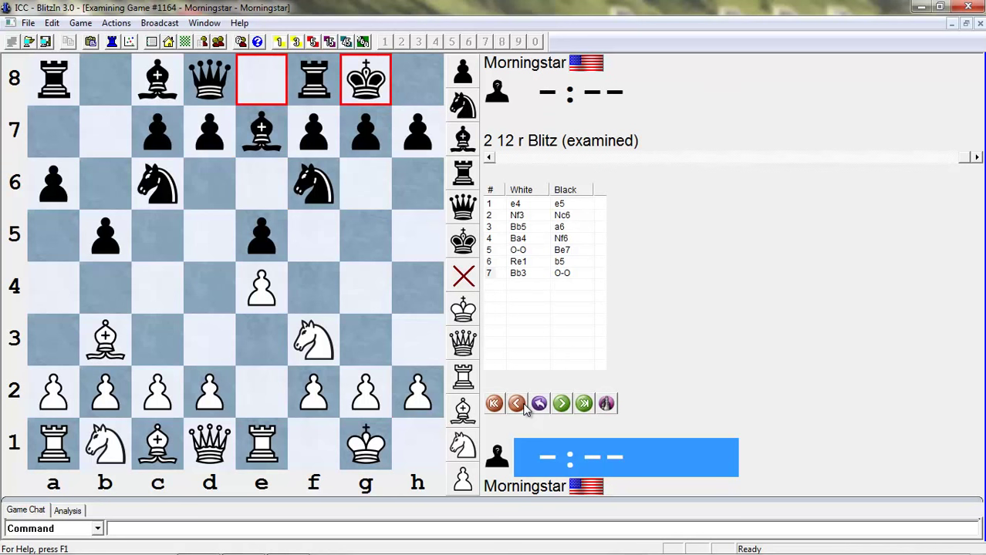
{"action": "left_click", "coordinate": [515, 404]}
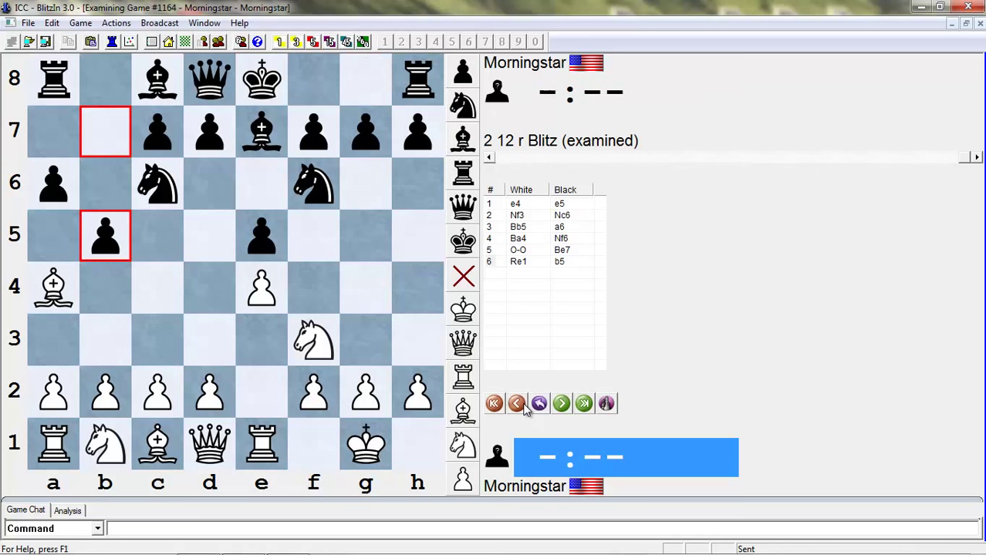
{"action": "left_click", "coordinate": [517, 404]}
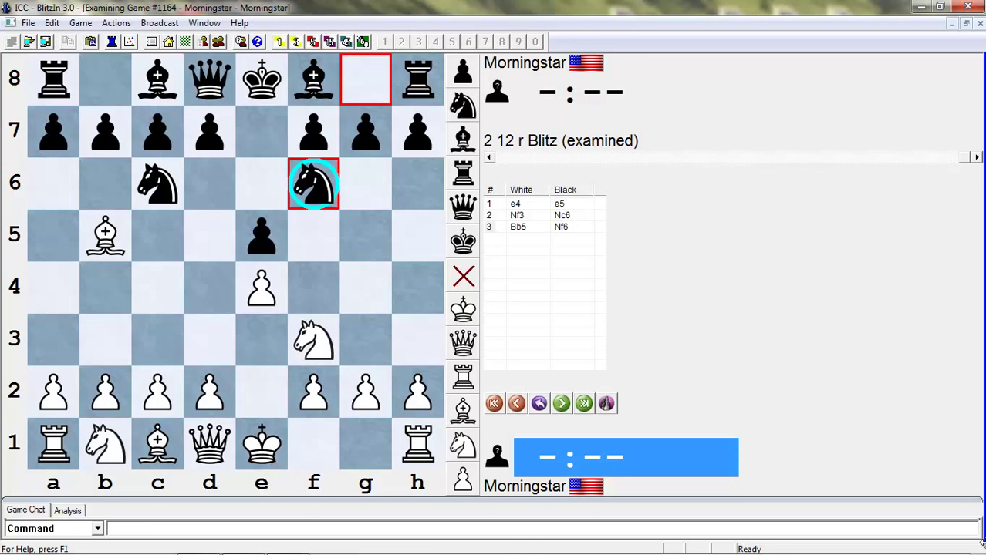
{"action": "mouse_move", "coordinate": [716, 417]}
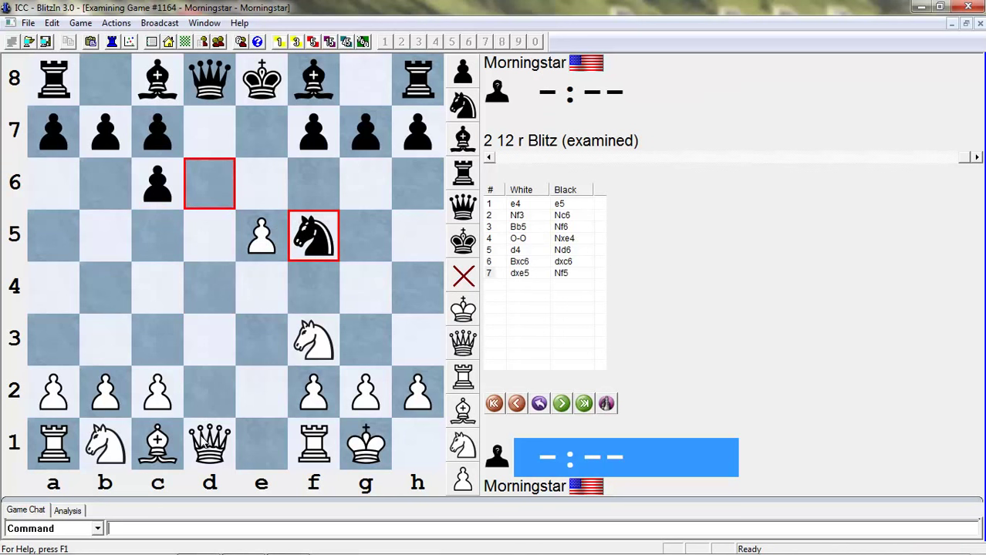
{"action": "left_click", "coordinate": [561, 403]}
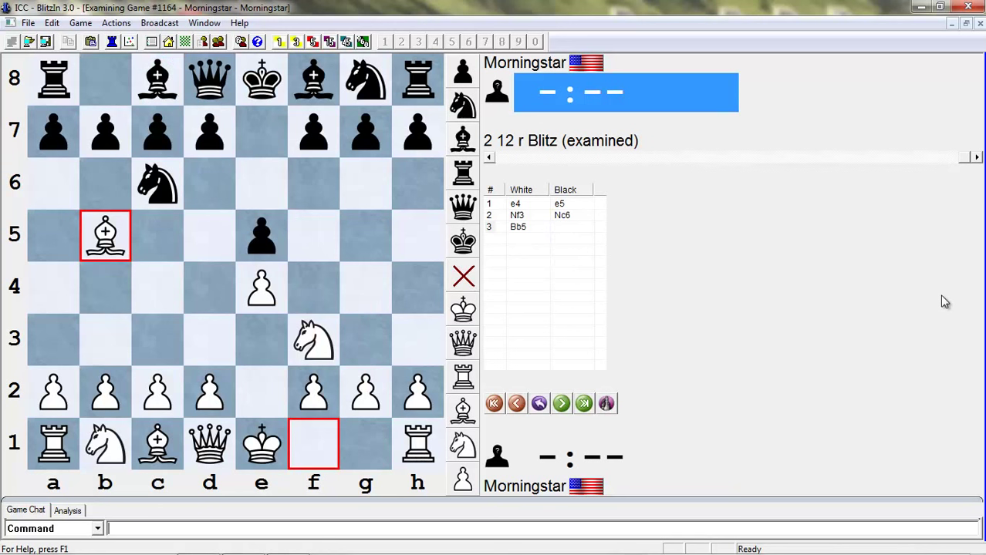
Enter the trick line 5.Nxe5 c6 6.Bc4 Qa5+ with the queen checking
{"action": "left_click_drag", "start_coordinate": [365, 131], "coordinate": [365, 183]}
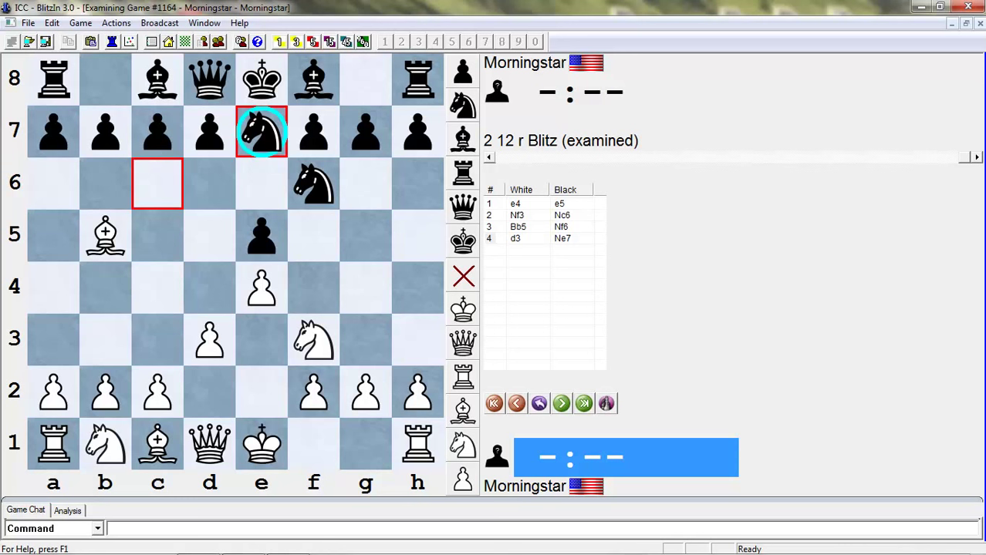
{"action": "mouse_move", "coordinate": [323, 116]}
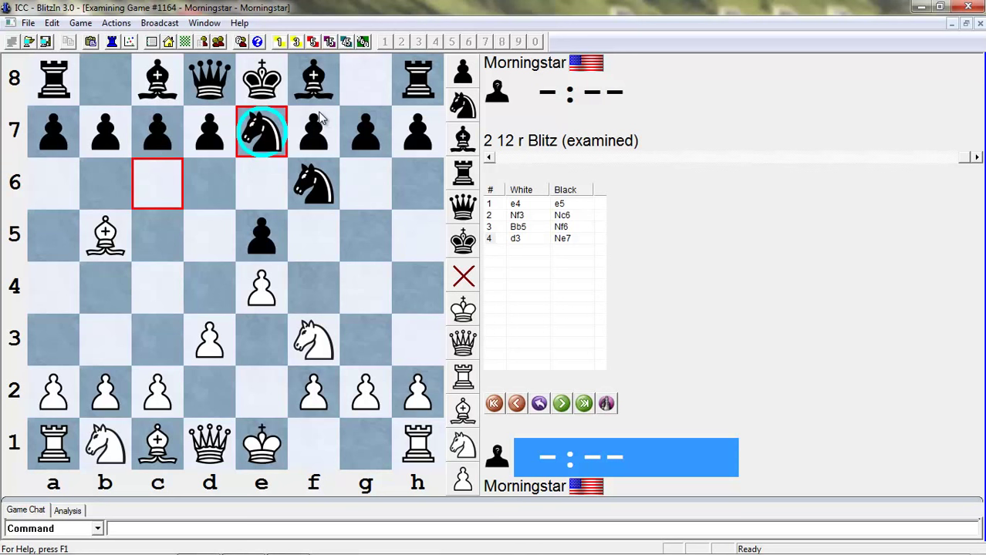
{"action": "mouse_move", "coordinate": [711, 234]}
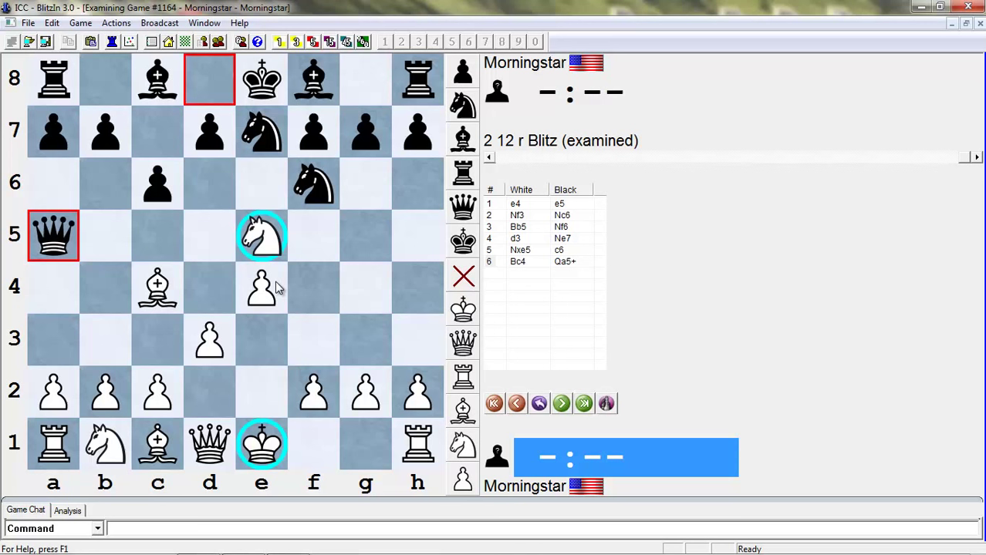
Try 6.Nc4 Ng6 7.Ba4 b5, then step back to the position after 5.Nxe5
{"action": "left_click", "coordinate": [515, 404]}
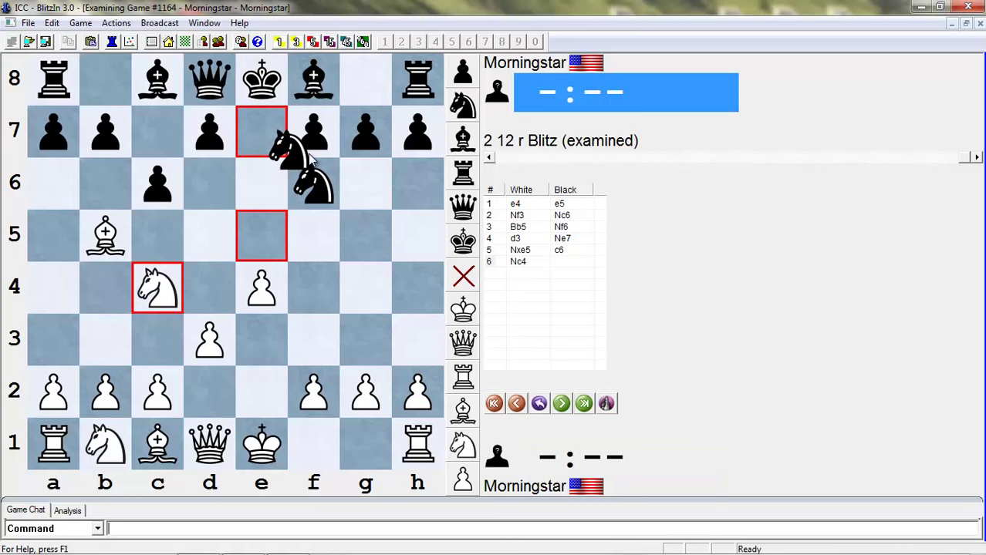
{"action": "left_click", "coordinate": [561, 405]}
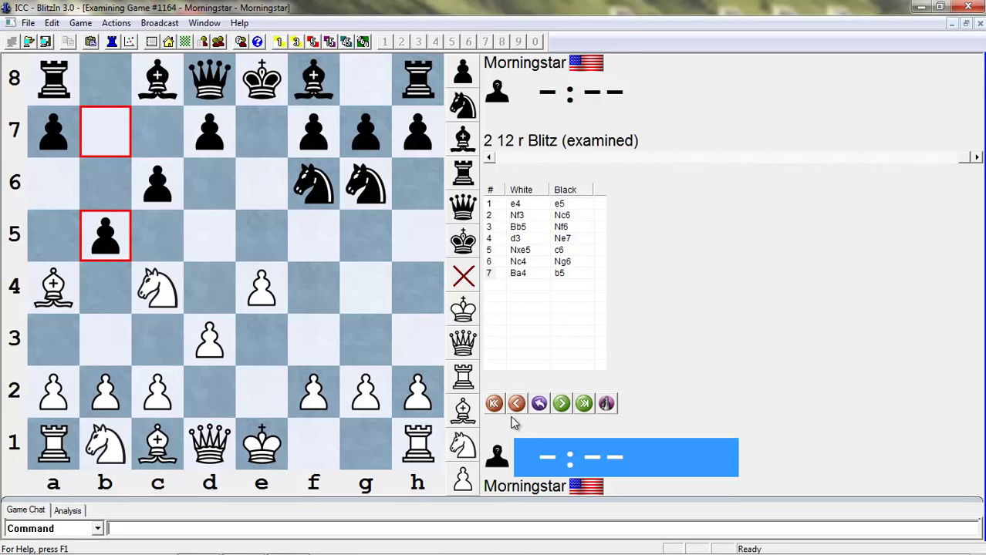
{"action": "left_click", "coordinate": [538, 404]}
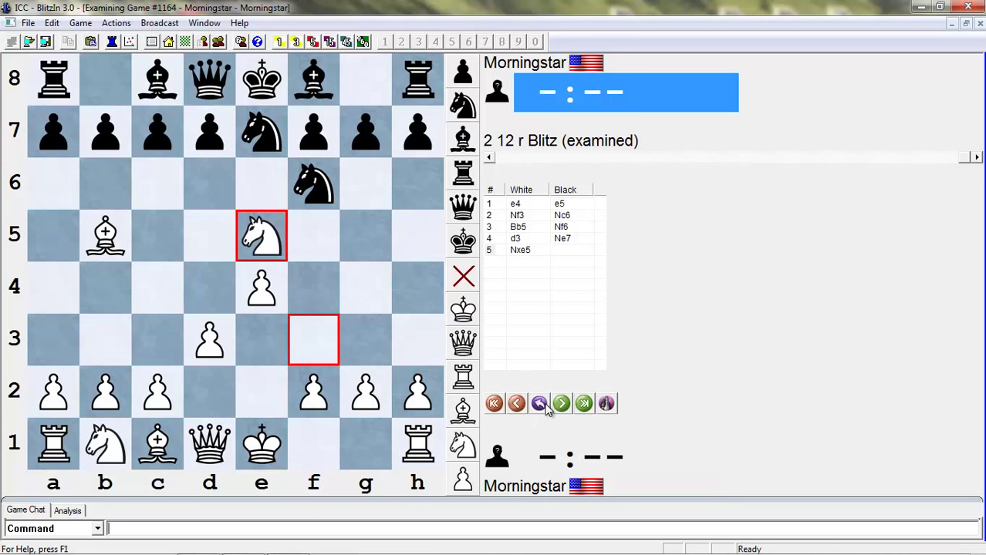
Take back the moves through 3.Bb5 so only 1.e4 e5 2.Nf3 Nc6 remain
{"action": "left_click", "coordinate": [515, 404]}
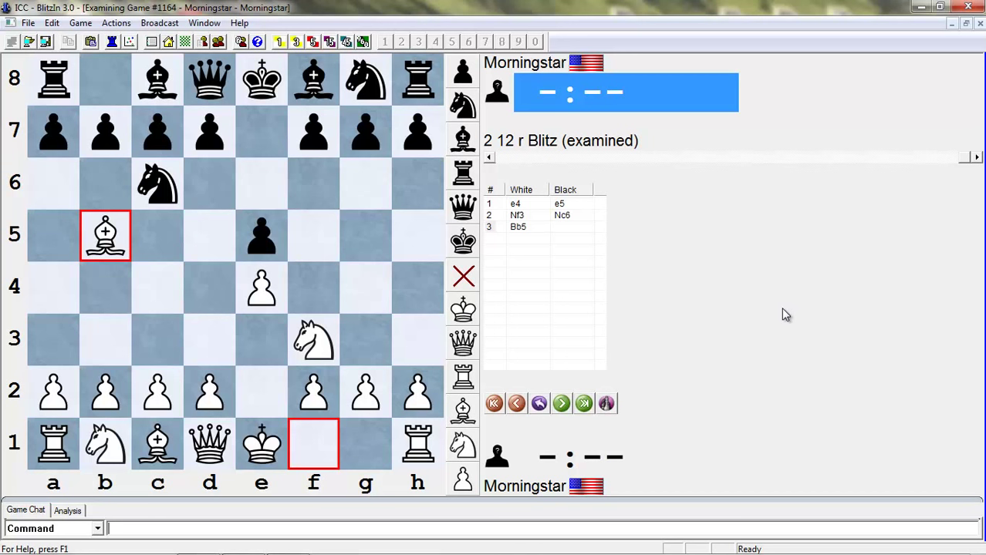
{"action": "left_click", "coordinate": [515, 404]}
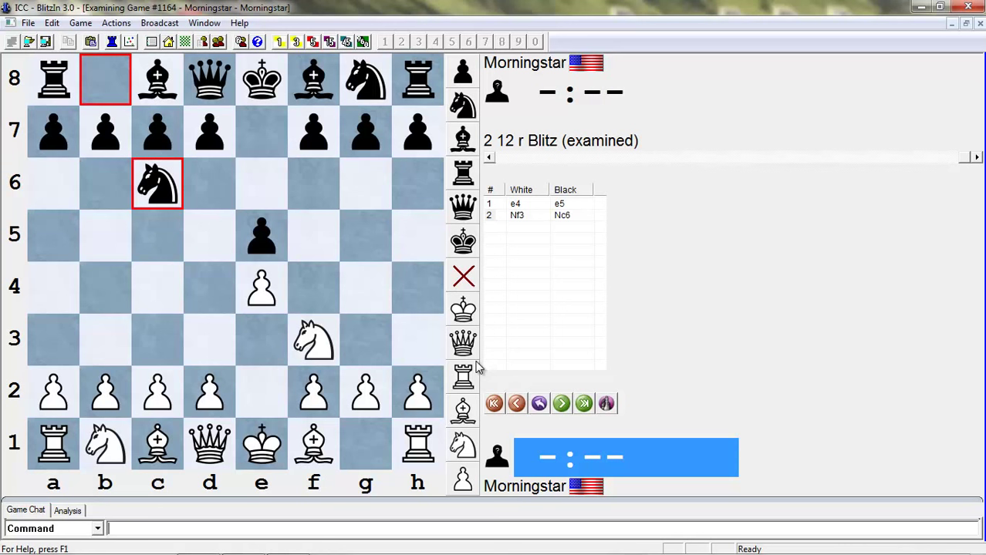
{"action": "mouse_move", "coordinate": [733, 444]}
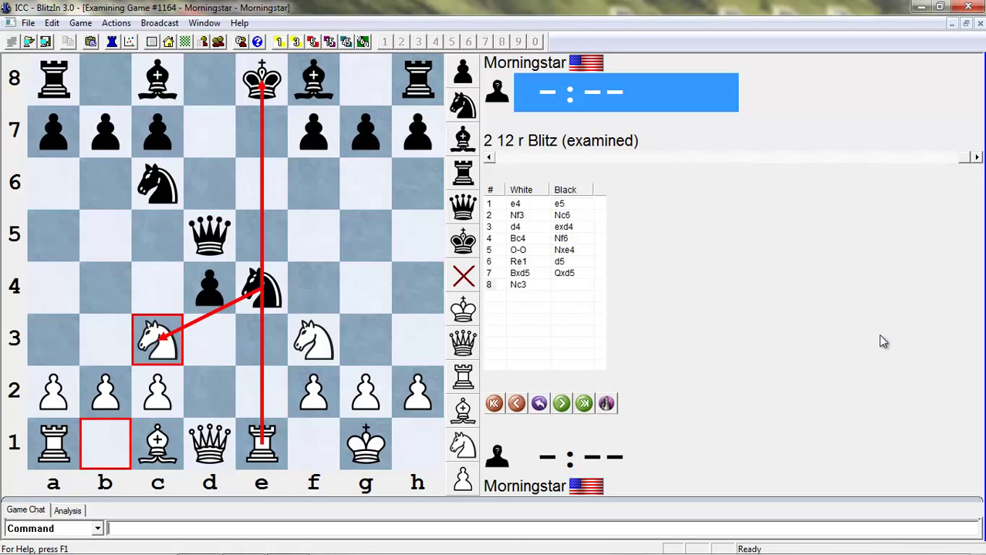
Adjust the line around Black's queen retreat to d8, then minimize everything to the desktop
{"action": "left_click_drag", "start_coordinate": [210, 234], "coordinate": [210, 105]}
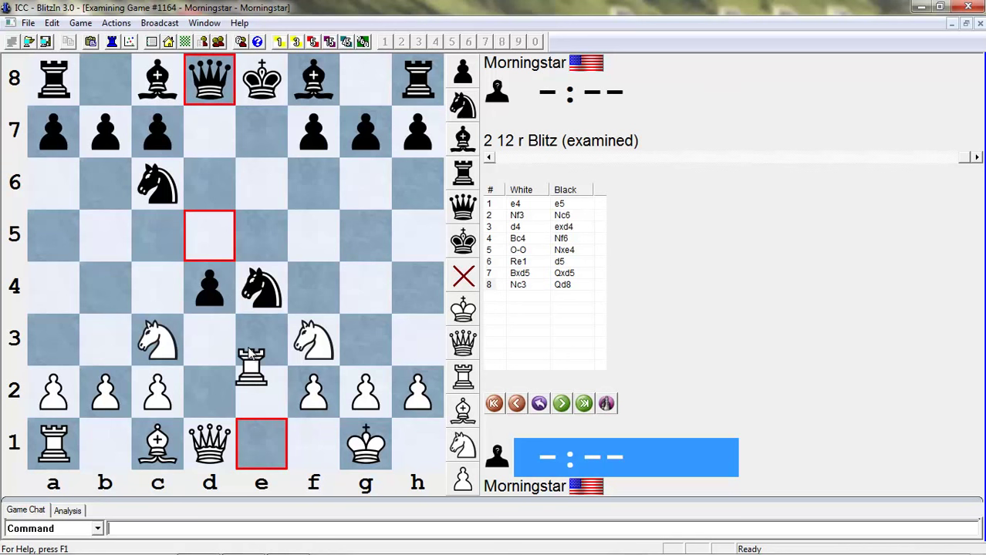
{"action": "left_click", "coordinate": [515, 403]}
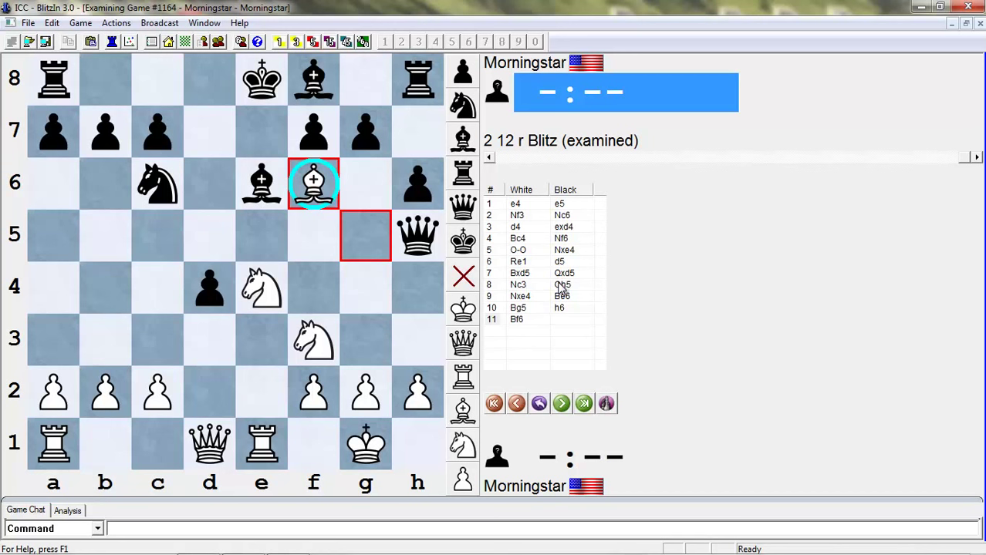
{"action": "left_click", "coordinate": [562, 403]}
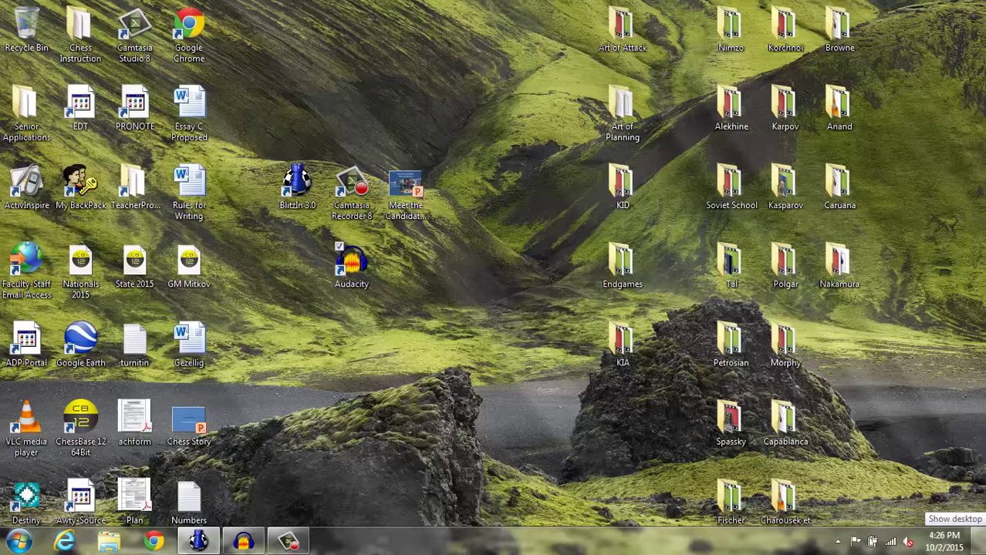
Restore the BlitzIn examined game window from the taskbar
{"action": "double_click", "coordinate": [296, 182]}
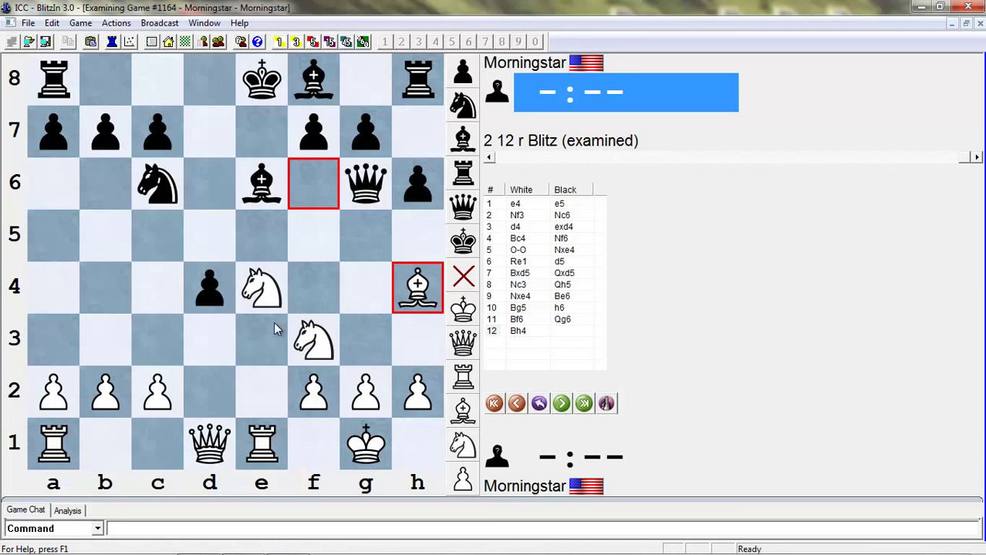
Step back to move 10 so Black can try 10...Bd6 instead of h6
{"action": "left_click", "coordinate": [516, 402]}
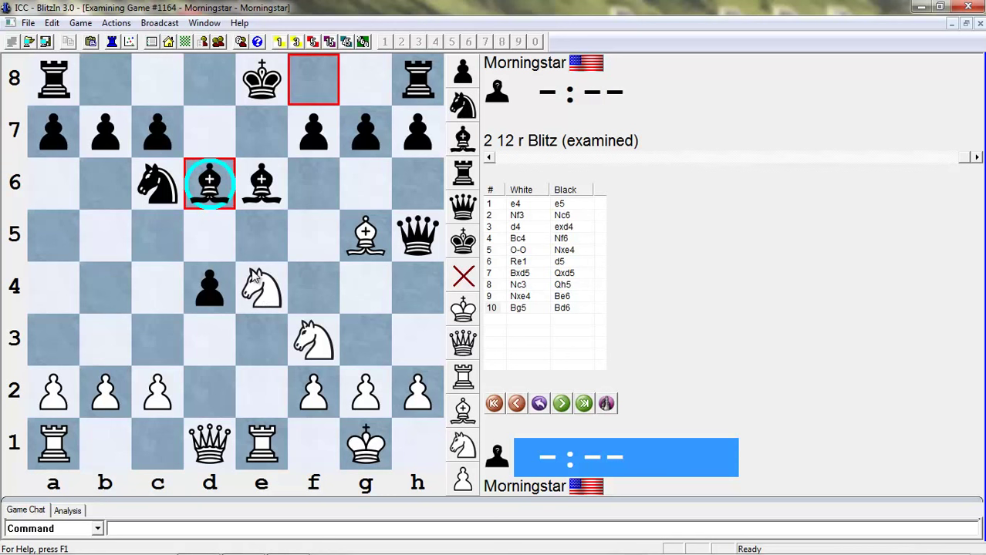
{"action": "mouse_move", "coordinate": [485, 487]}
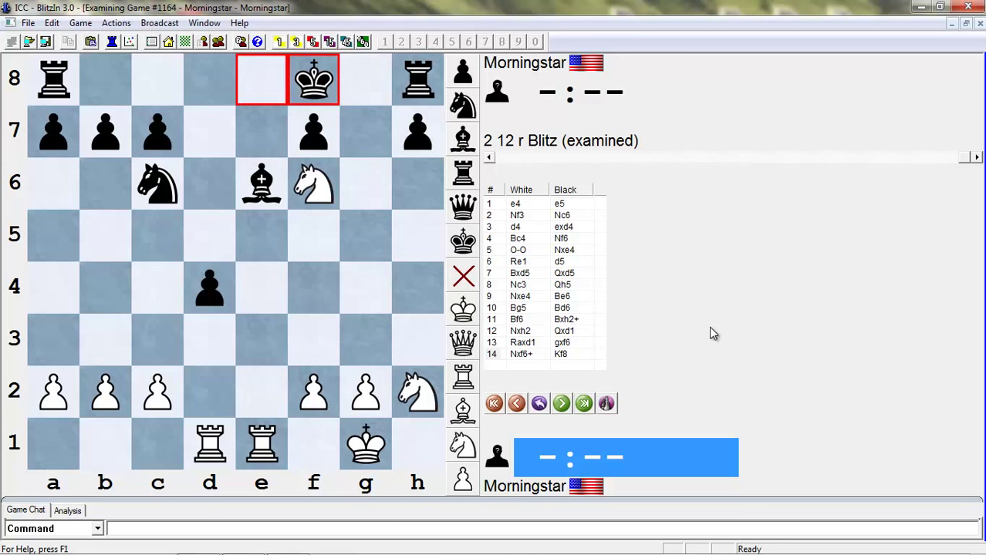
Begin a fresh line to 4.Nxd4 Nf6 5.Nxc6 dxc6 and retract the 6.Qxd8+ Kxd8 trade
{"action": "left_click", "coordinate": [515, 403]}
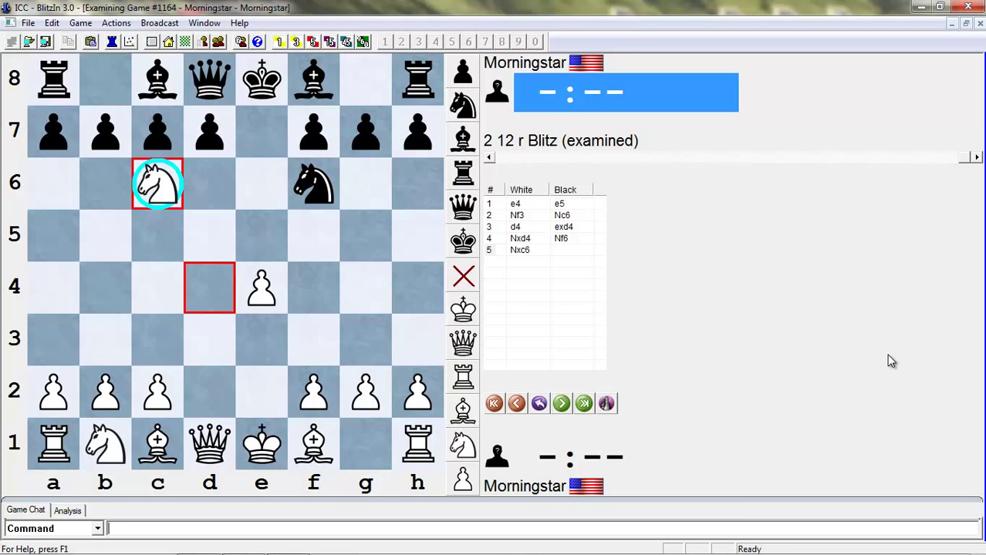
{"action": "mouse_move", "coordinate": [82, 145]}
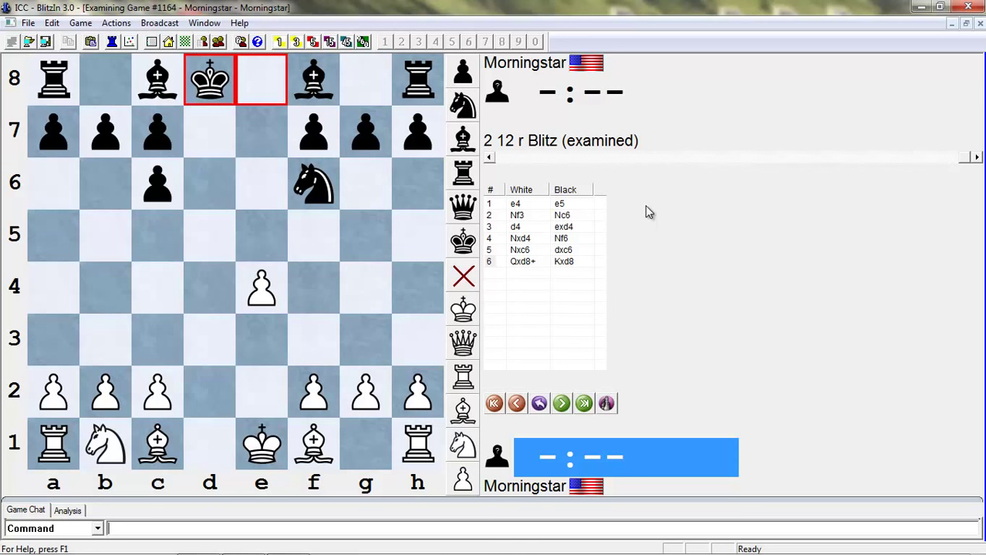
{"action": "left_click", "coordinate": [515, 404]}
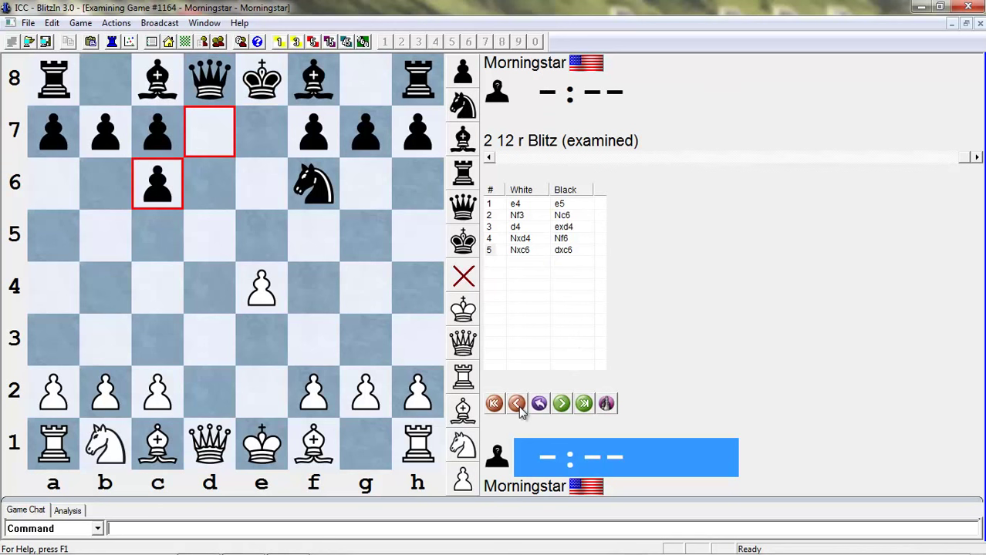